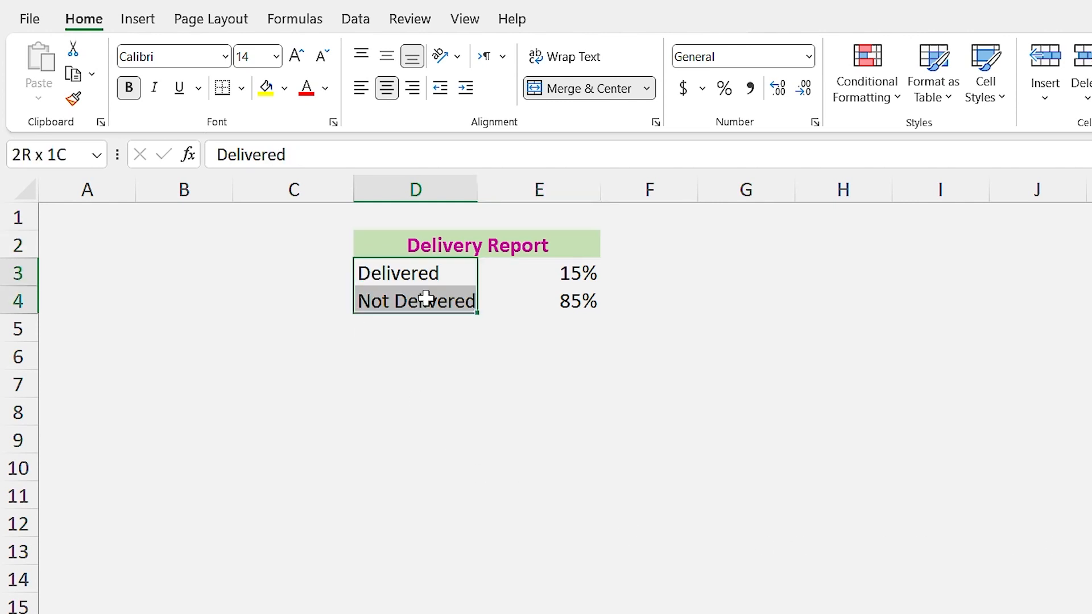
# Step: Insert a Doughnut chart from the D3:E4 delivery percentages and select its title
pyautogui.click(593, 99)
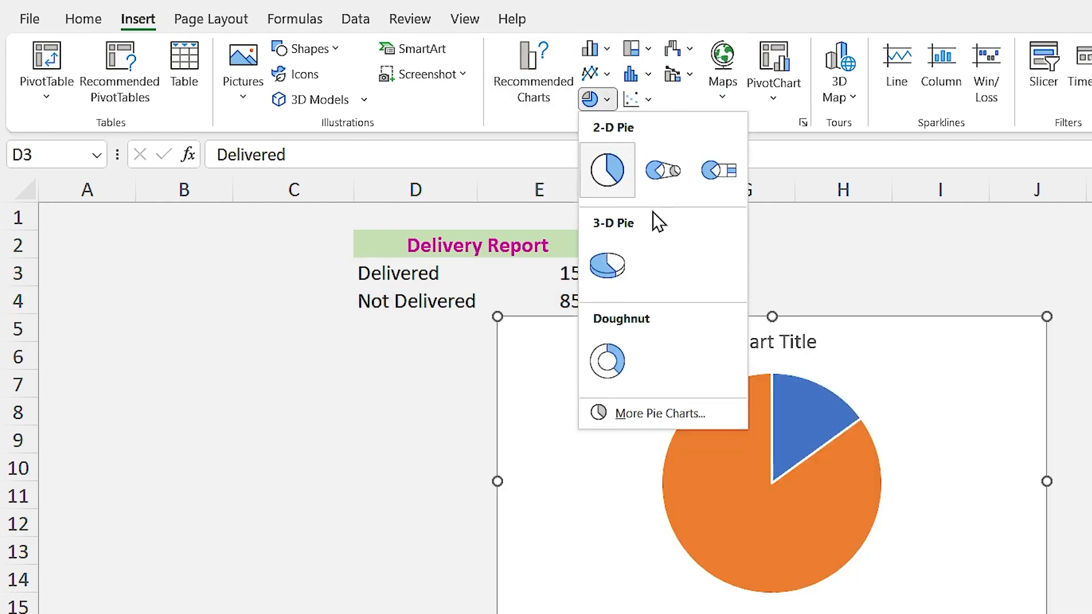
pyautogui.click(607, 360)
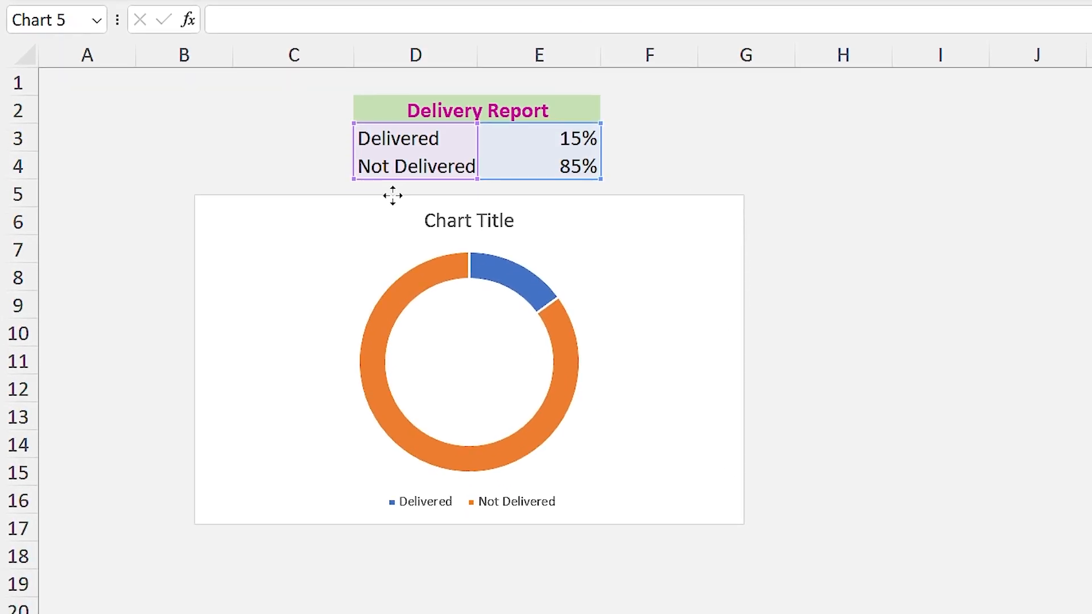
pyautogui.click(469, 348)
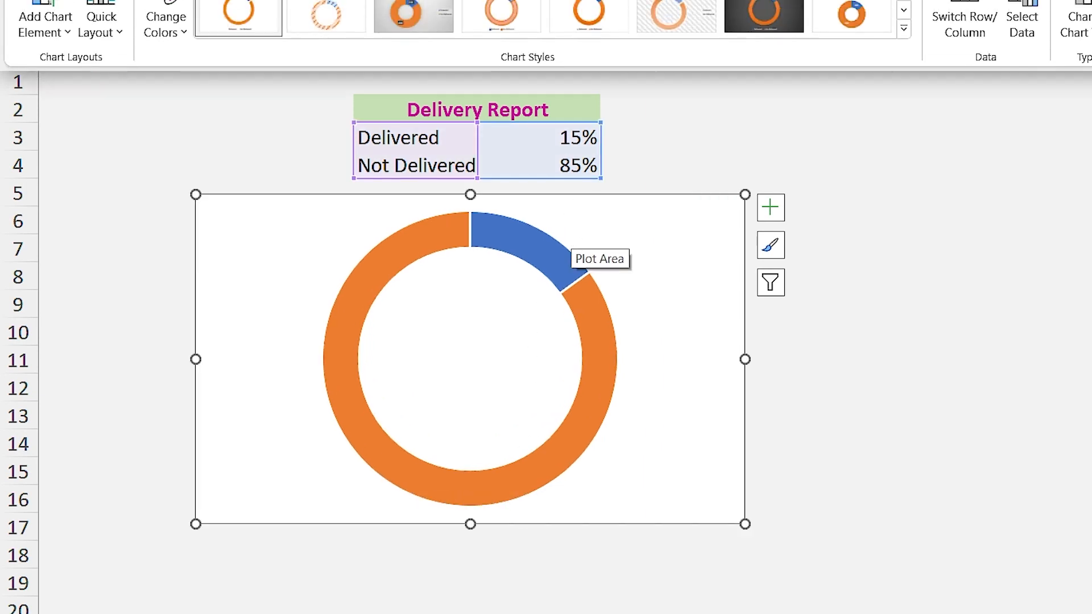
# Step: Remove outlines, colour the Delivered slice magenta and the Not Delivered slice grey
pyautogui.click(661, 18)
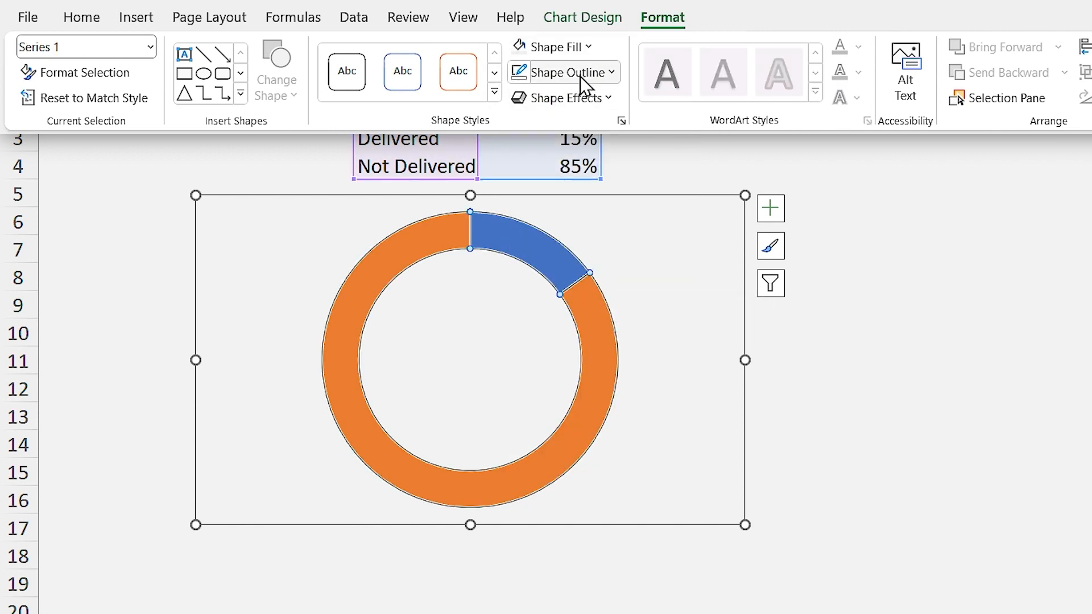
pyautogui.moveTo(580, 251)
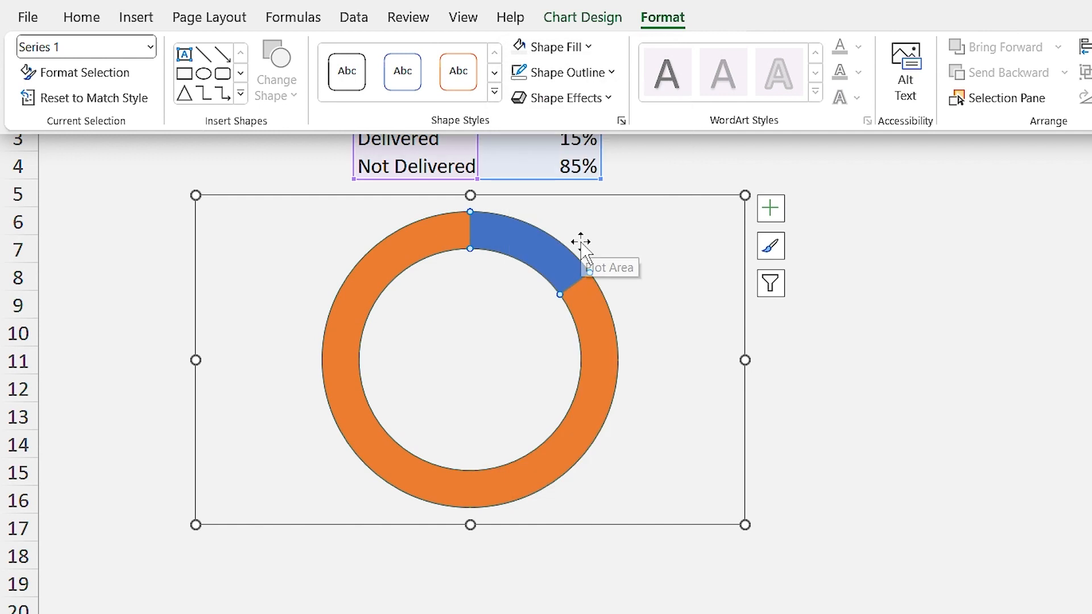
pyautogui.click(536, 251)
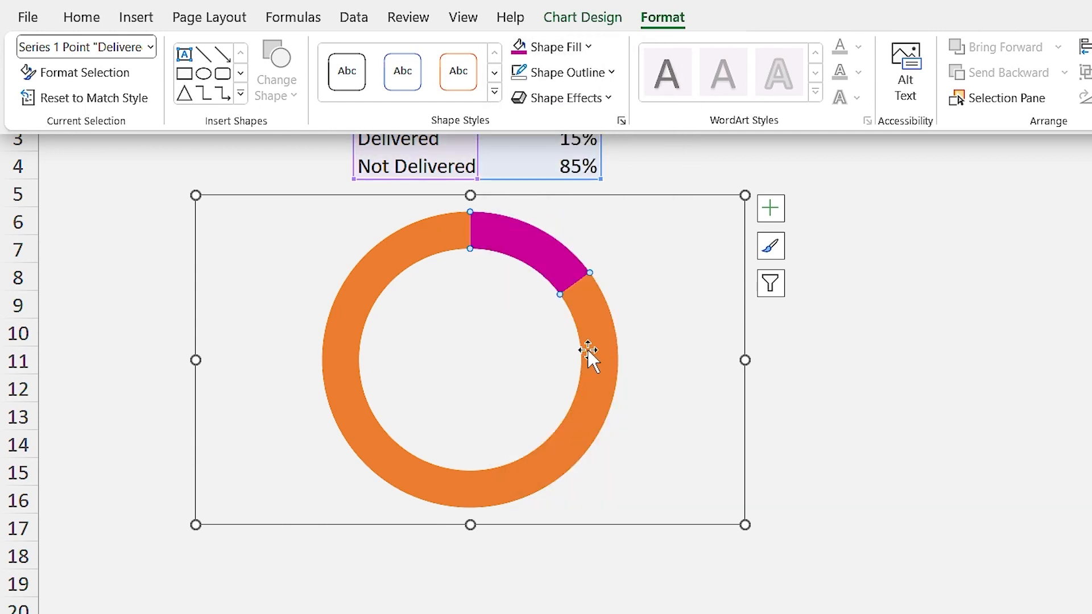
pyautogui.click(552, 47)
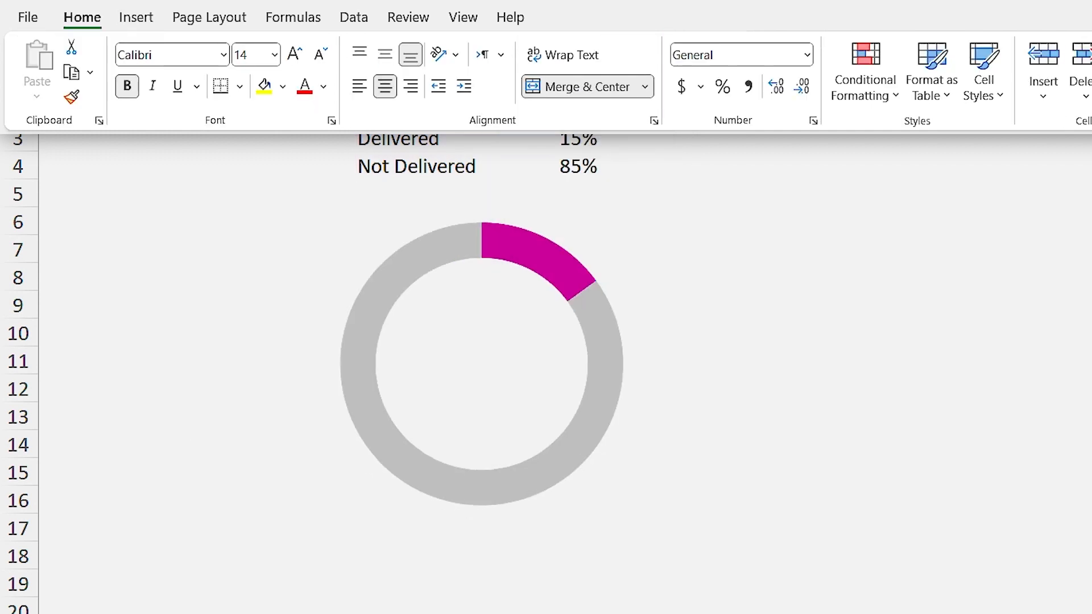
pyautogui.moveTo(557, 331)
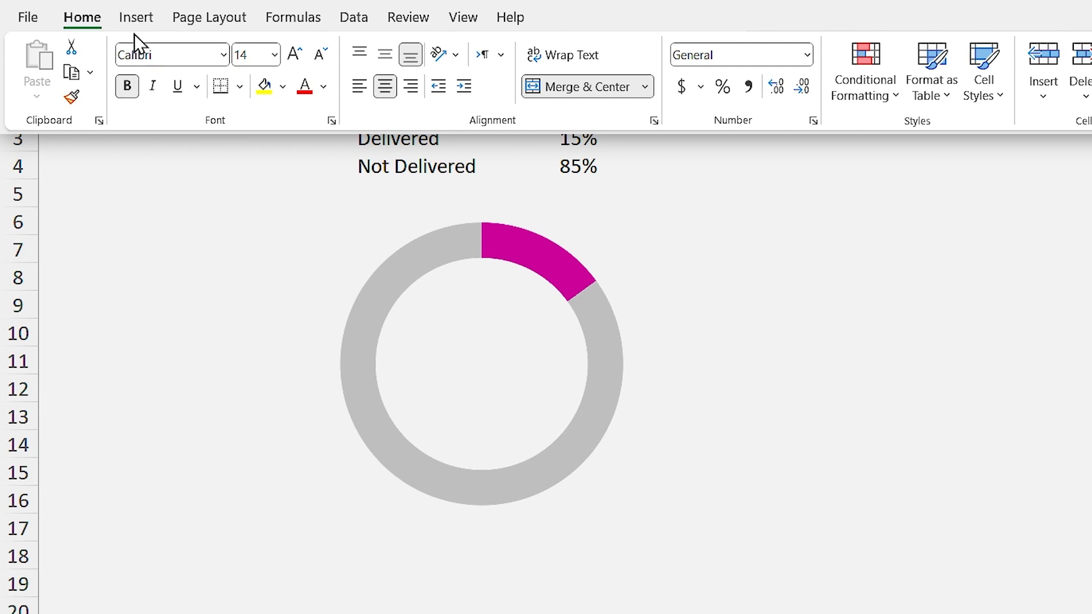
# Step: Draw Oval shapes over the start and end of the magenta arc
pyautogui.click(136, 17)
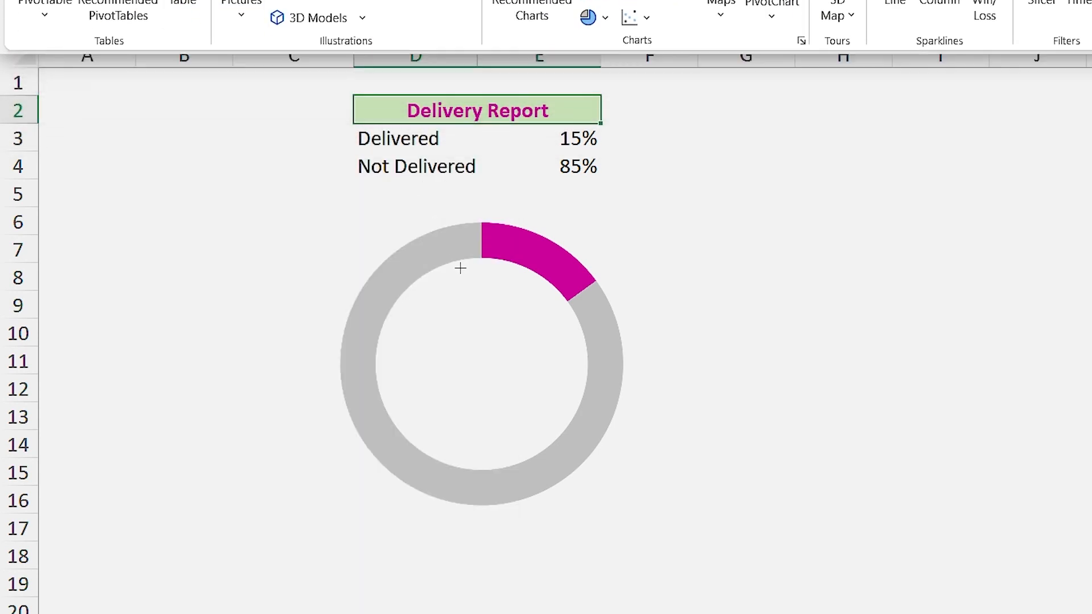
pyautogui.click(479, 242)
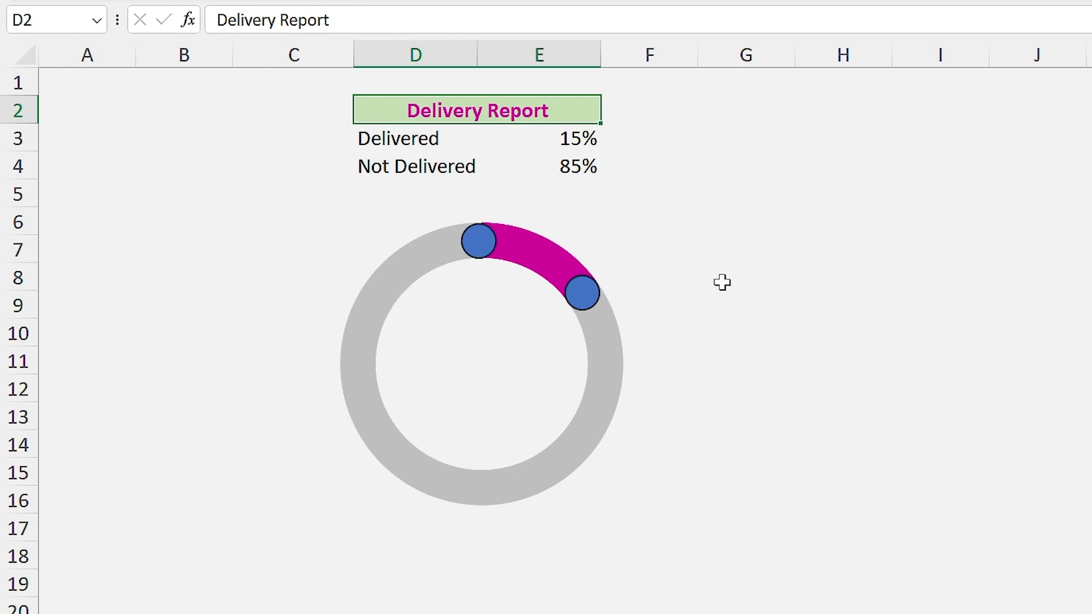
pyautogui.moveTo(718, 348)
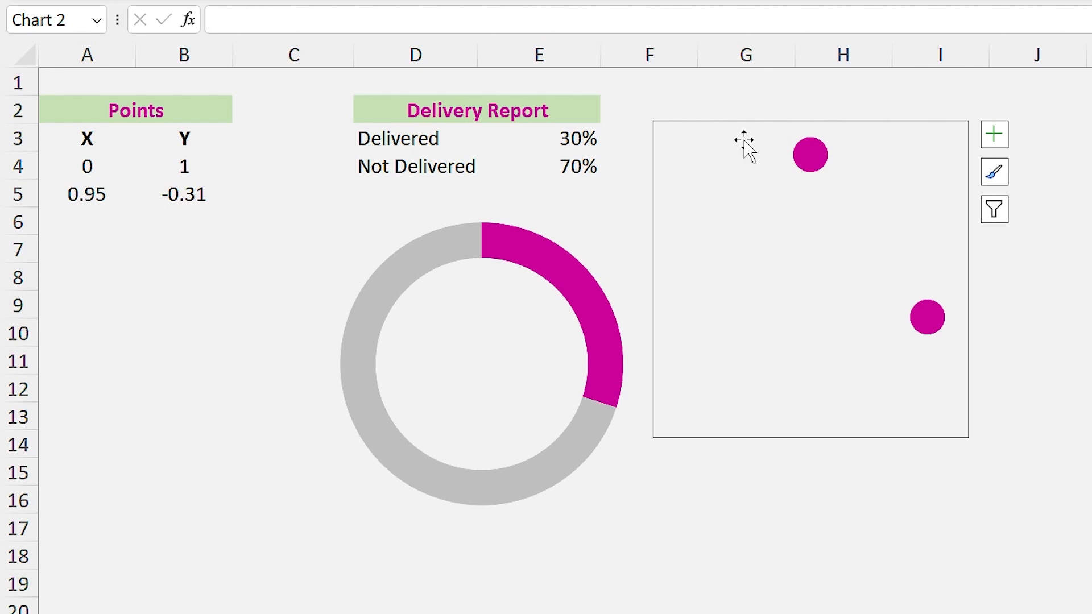
# Step: Colour the scatter markers magenta, overlay the scatter chart on the doughnut, then test via E3
pyautogui.click(809, 154)
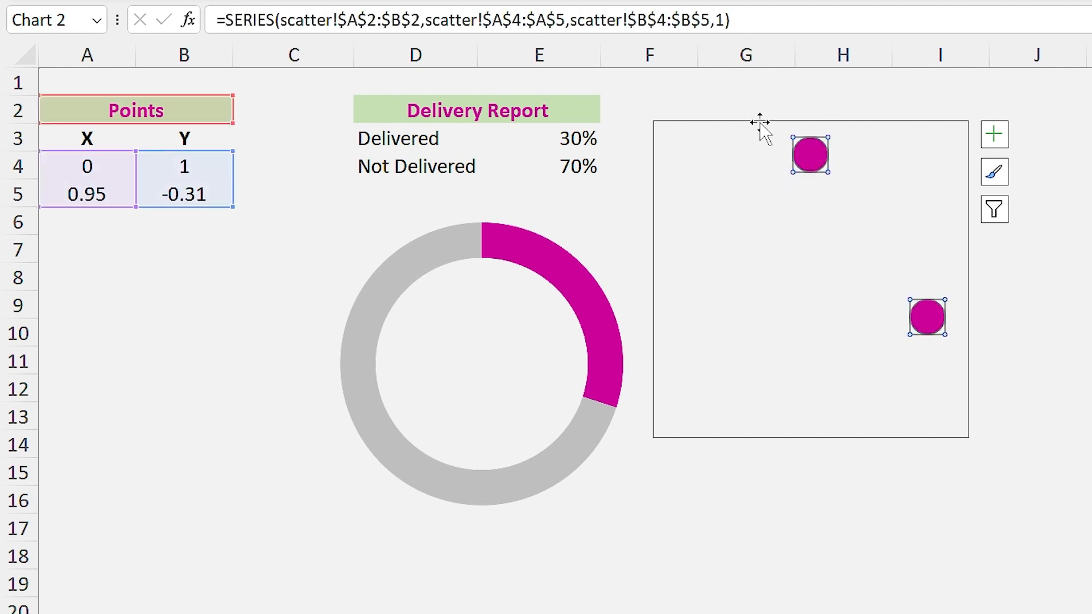
pyautogui.click(537, 137)
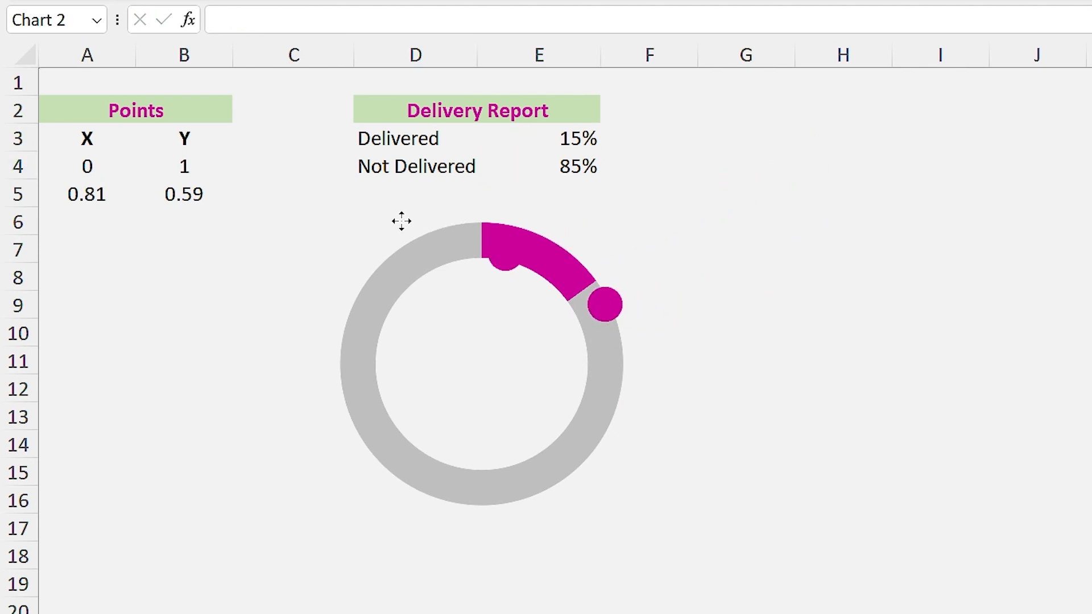
pyautogui.click(480, 362)
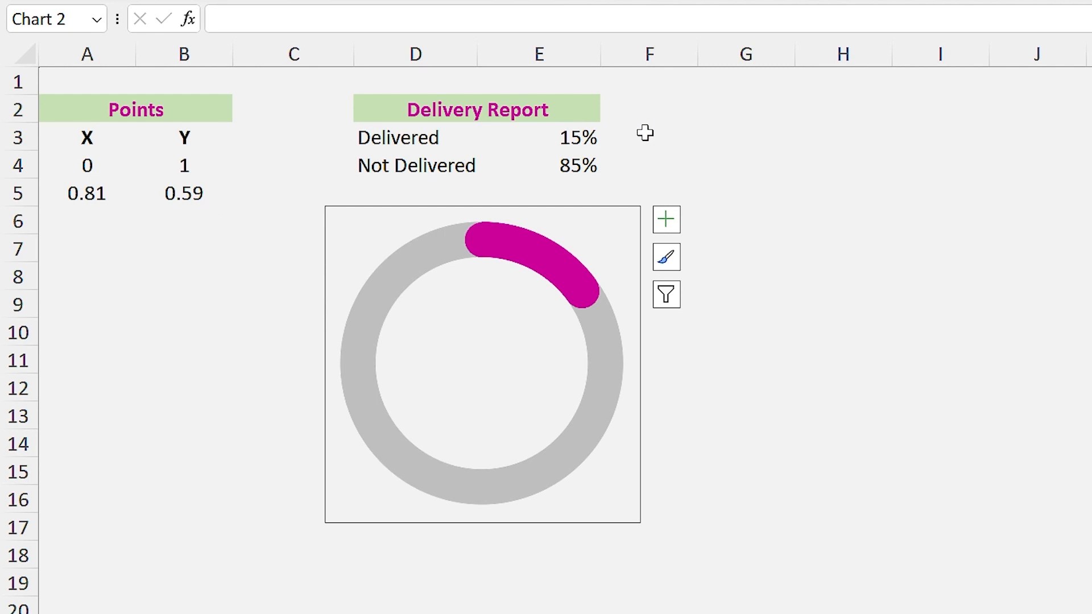
pyautogui.click(577, 137)
pyautogui.write('30')
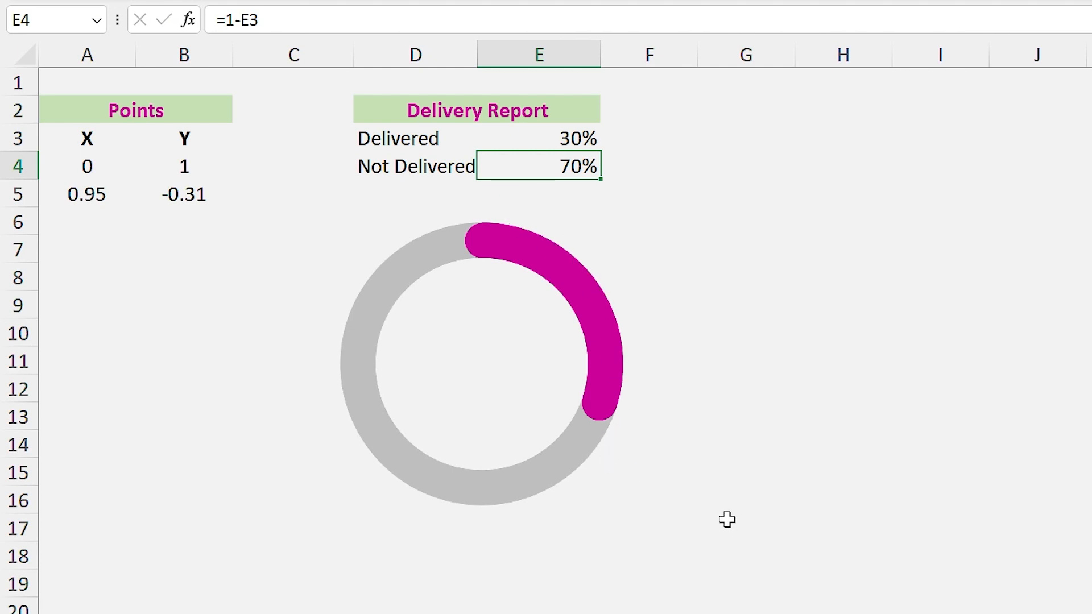
pyautogui.moveTo(718, 518)
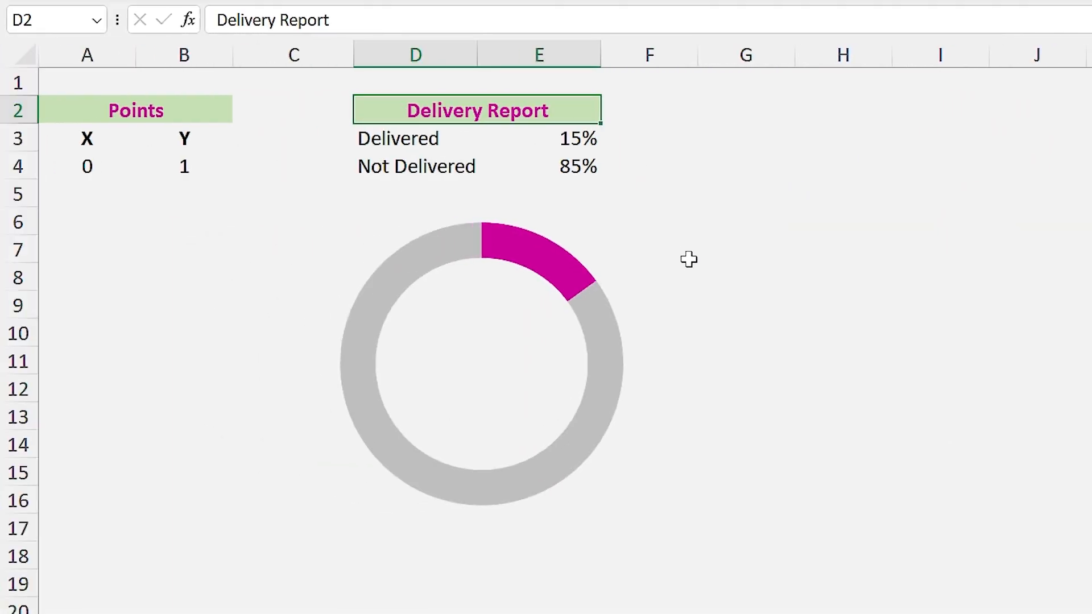
pyautogui.moveTo(655, 289)
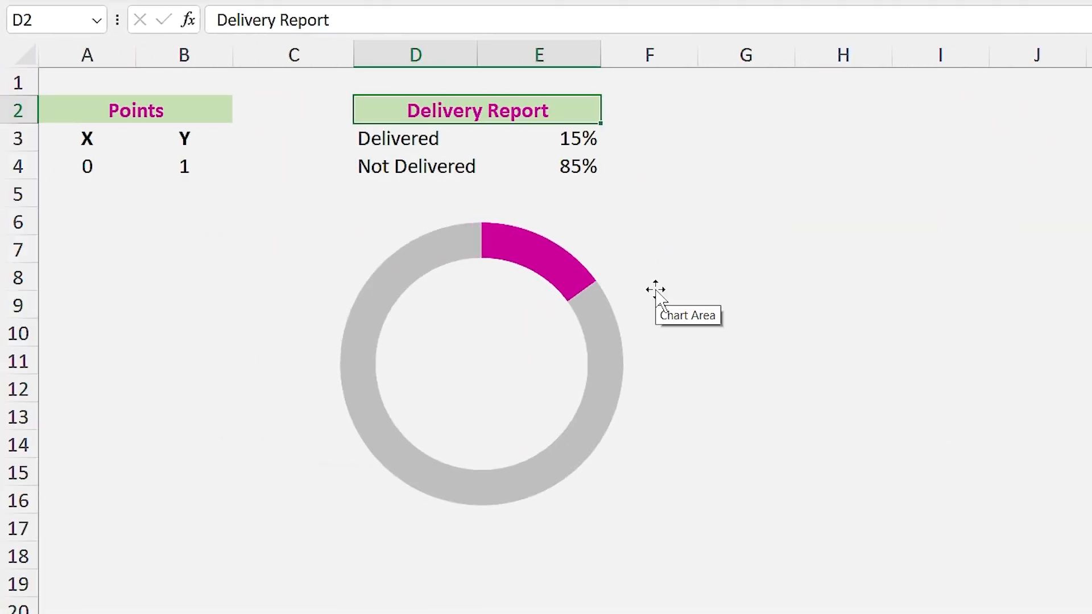
pyautogui.moveTo(480, 358)
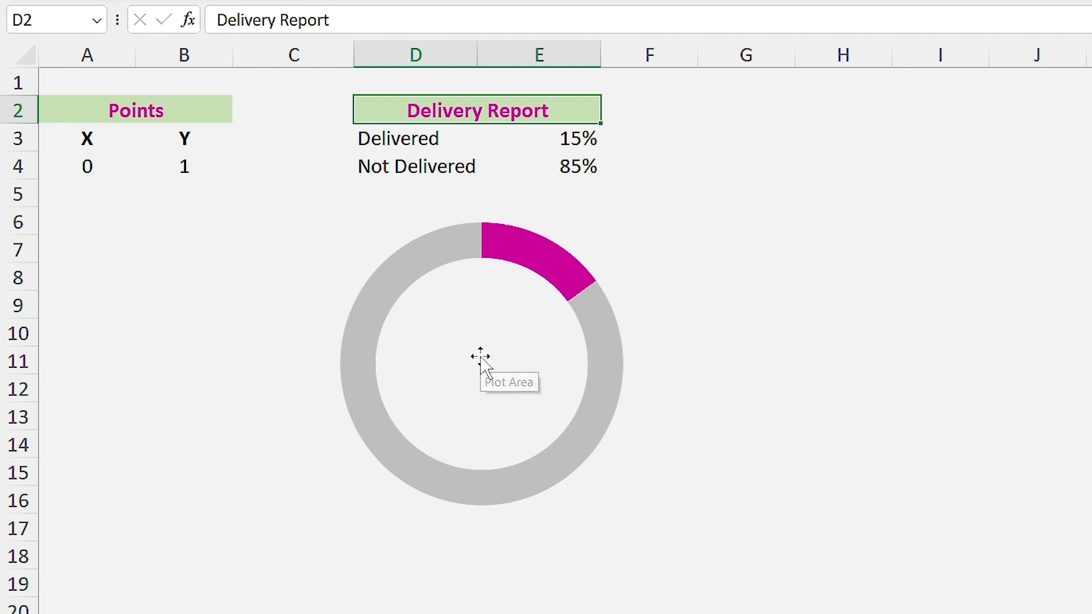
# Step: Add a series named from A2:B2 with values from A4 through Select Data
pyautogui.rightClick(478, 357)
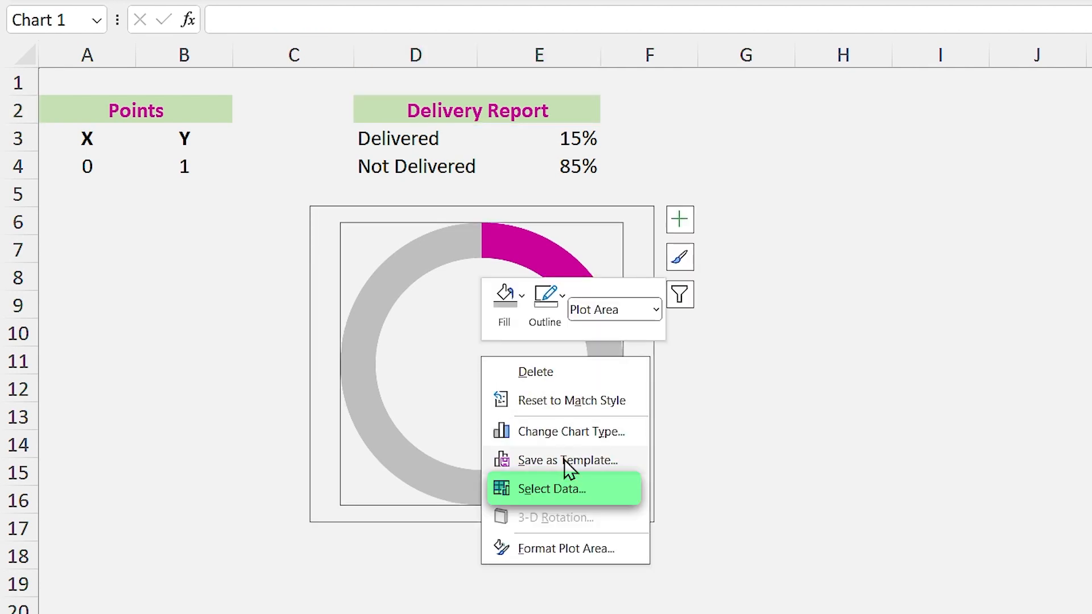
pyautogui.click(551, 489)
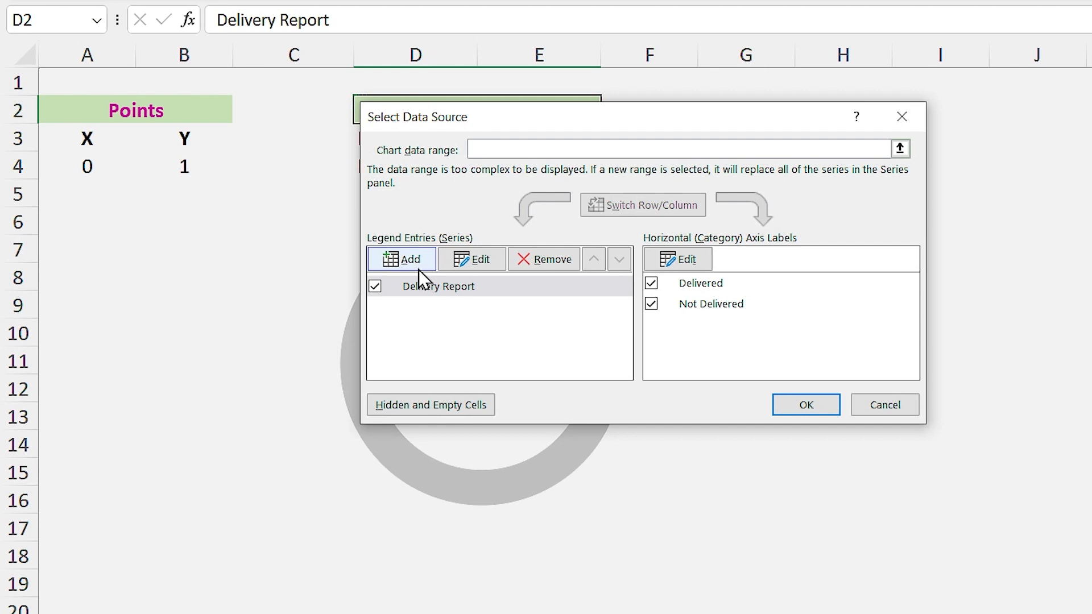
pyautogui.click(402, 258)
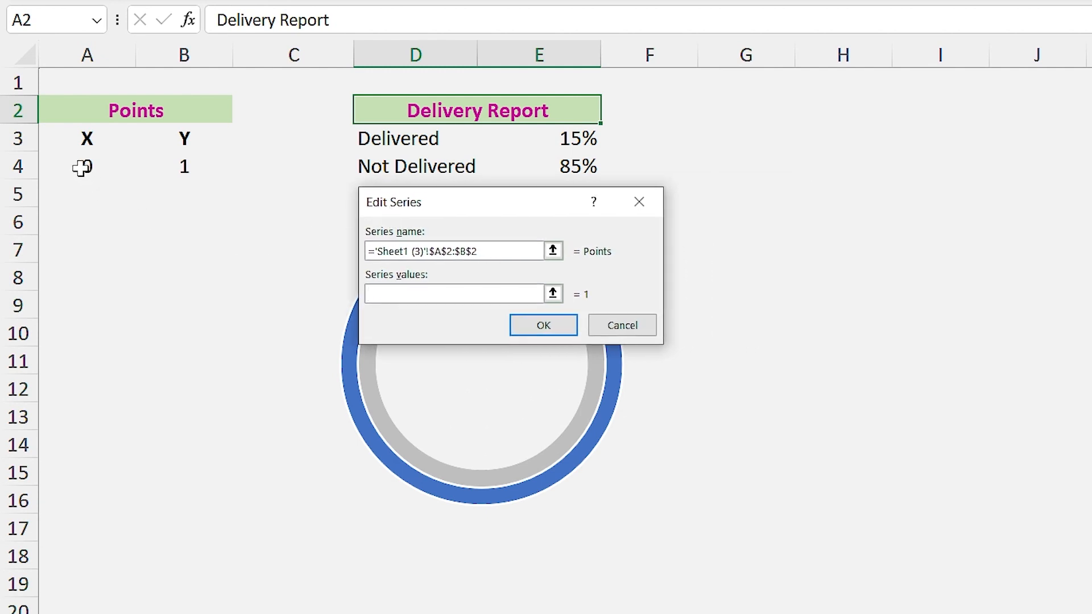
pyautogui.click(86, 165)
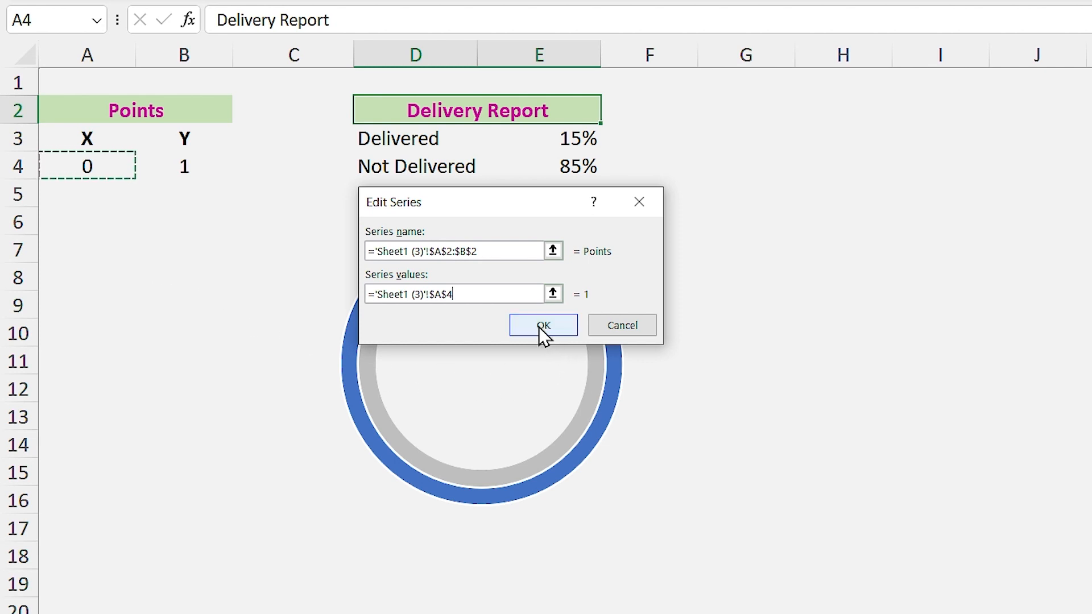
pyautogui.click(543, 325)
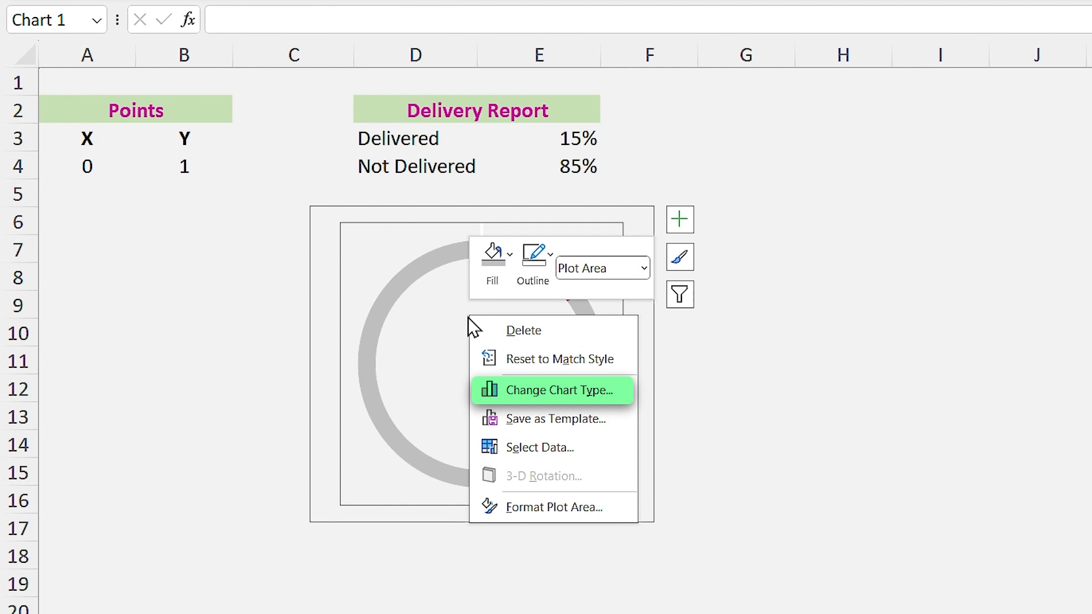
# Step: Make it a Combo chart with Delivery Report as Doughnut and Points as Scatter
pyautogui.click(552, 390)
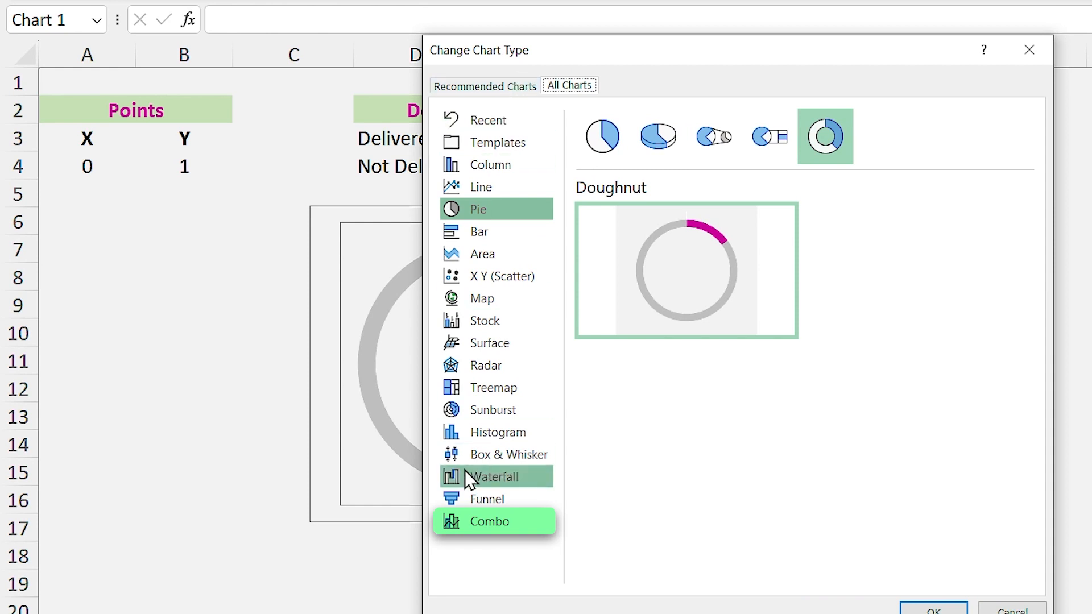
pyautogui.click(490, 521)
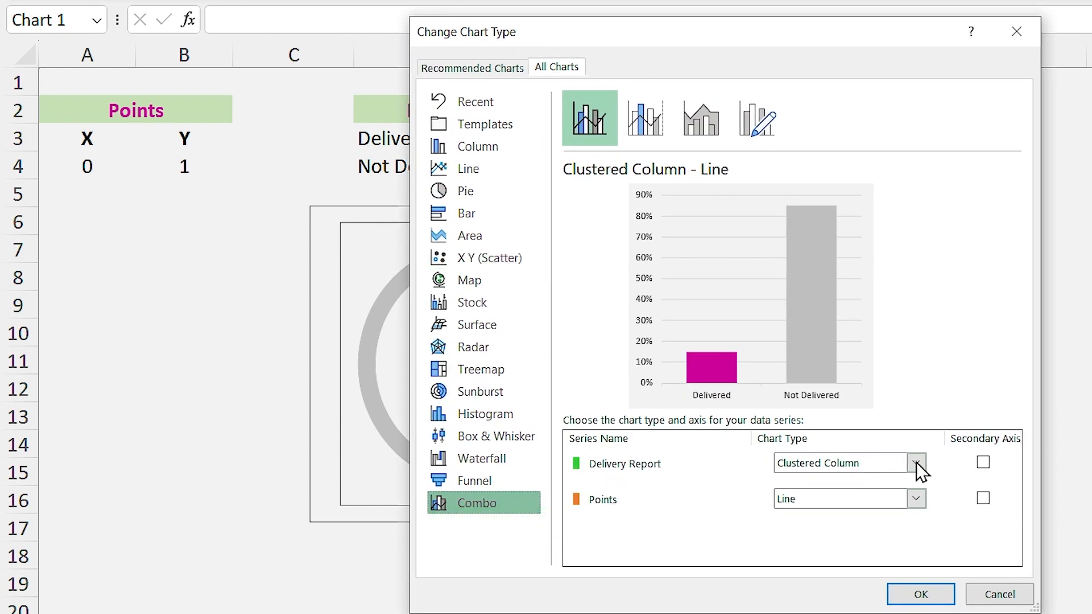
pyautogui.click(916, 463)
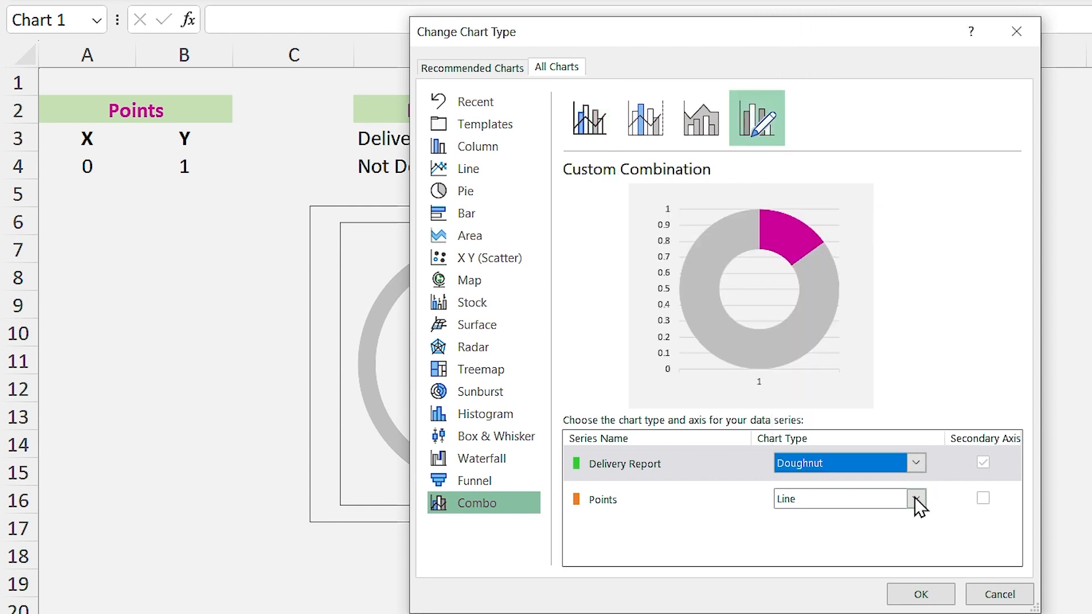
pyautogui.click(915, 499)
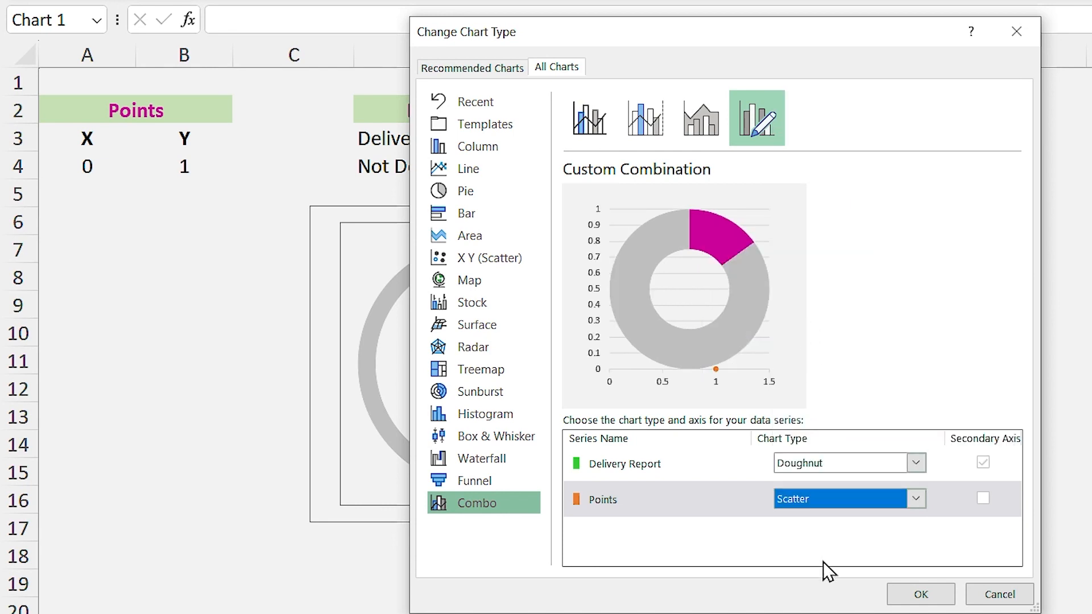
pyautogui.click(919, 594)
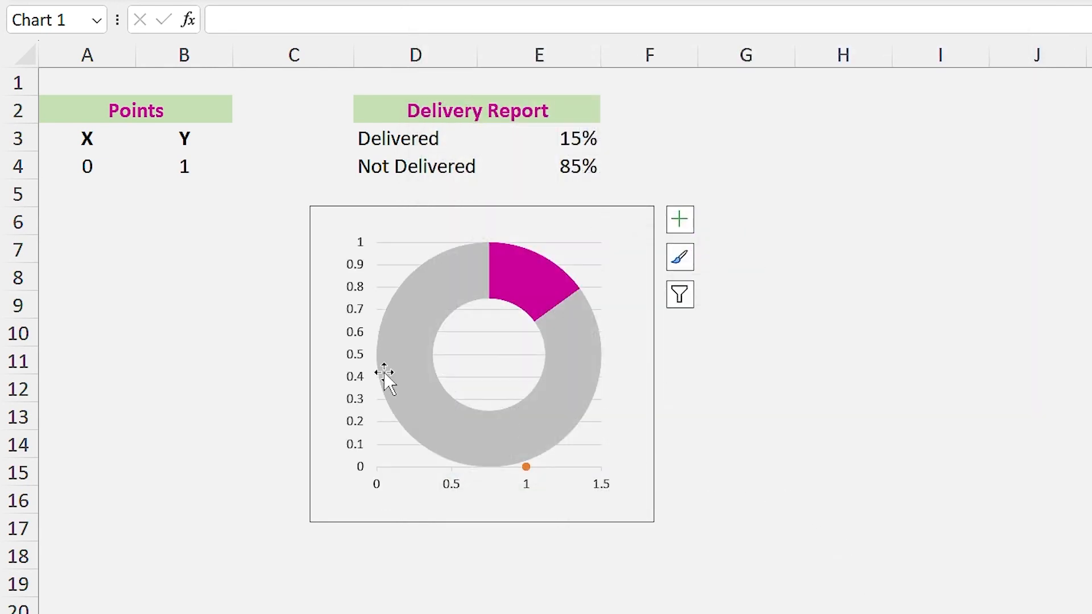
# Step: Edit the Points series to use A4 for X values and B4 for Y values
pyautogui.rightClick(387, 379)
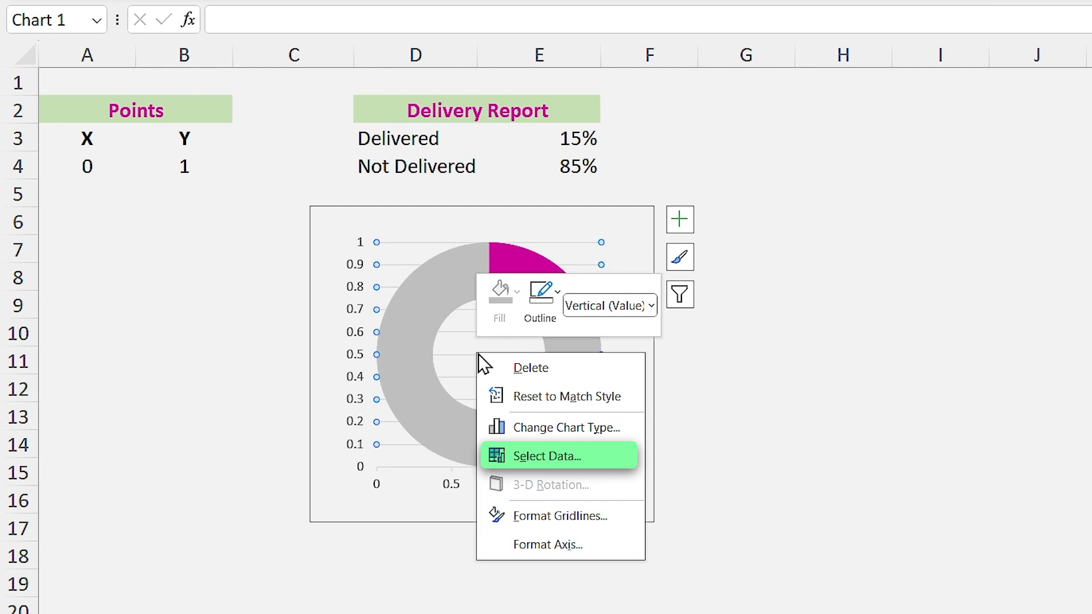
pyautogui.click(547, 456)
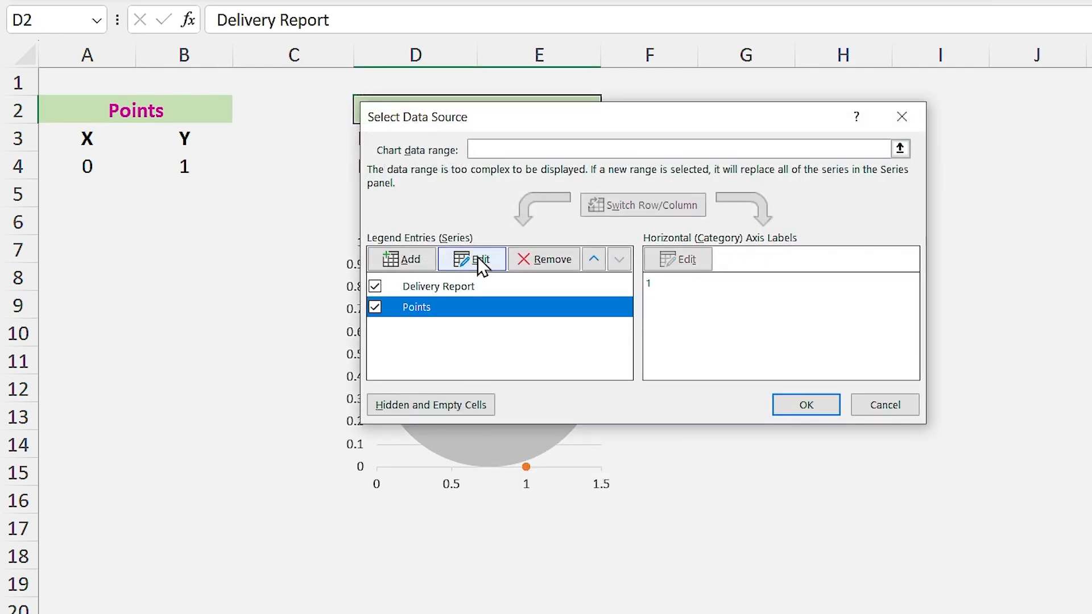
pyautogui.click(471, 258)
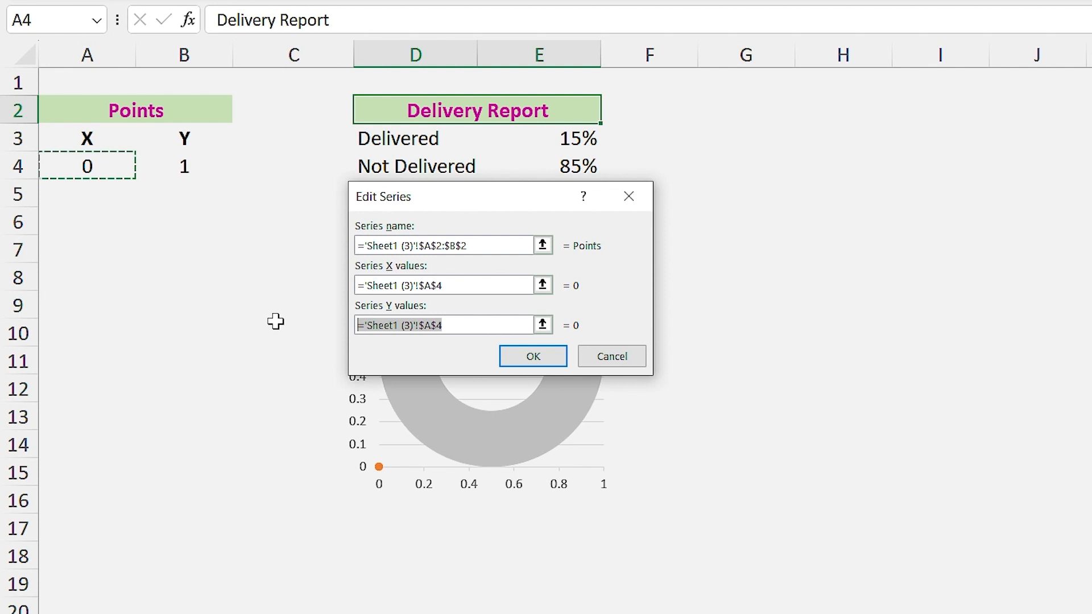
pyautogui.click(533, 356)
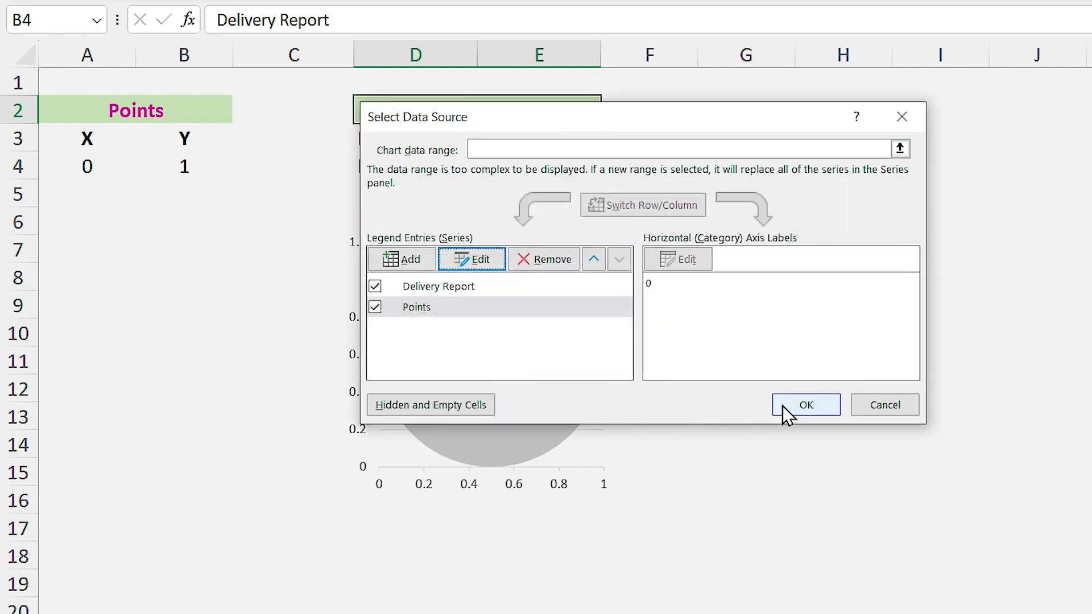
pyautogui.click(806, 404)
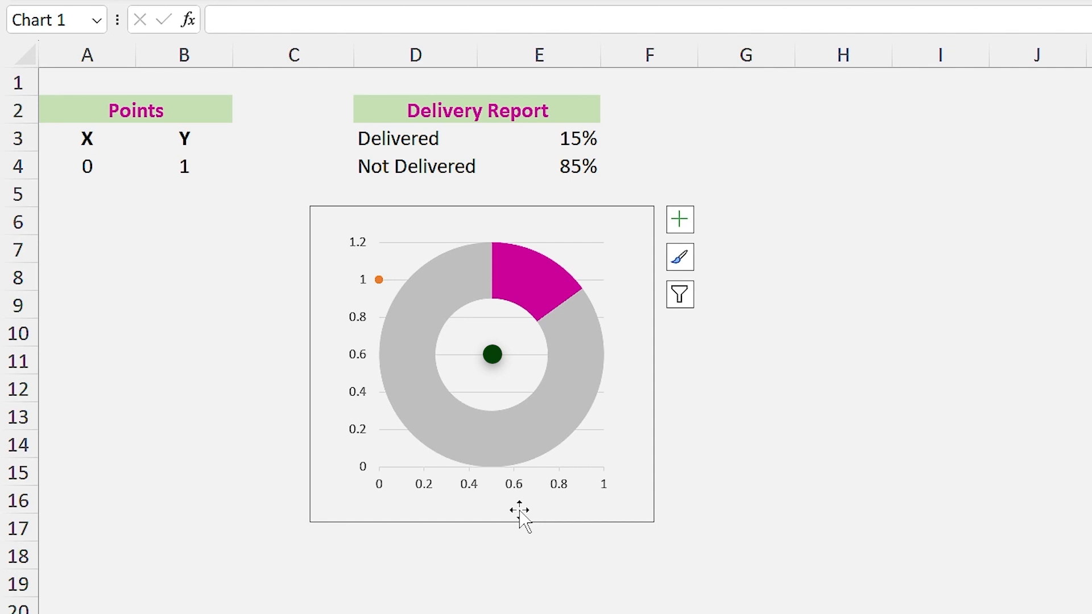
pyautogui.moveTo(519, 498)
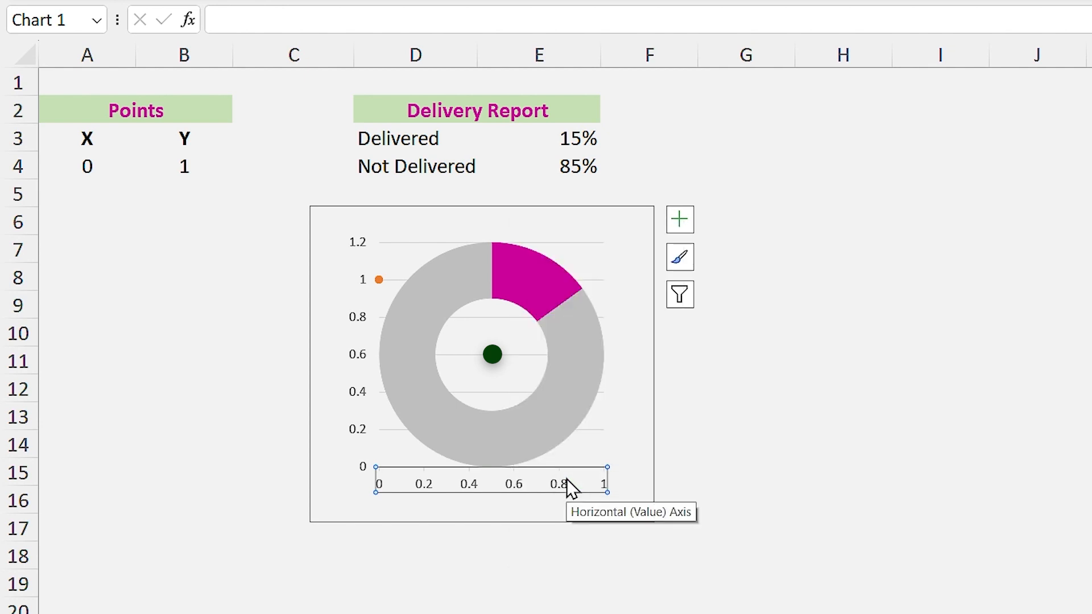
# Step: Set the axis minimum bounds to -1.0 in Format Axis
pyautogui.doubleClick(487, 482)
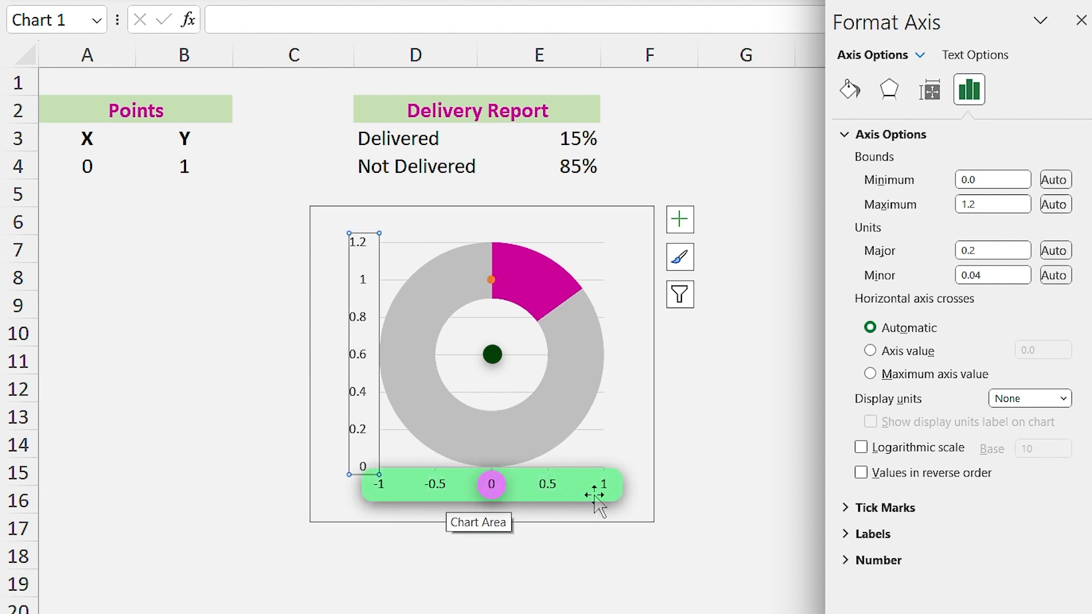
pyautogui.moveTo(689, 567)
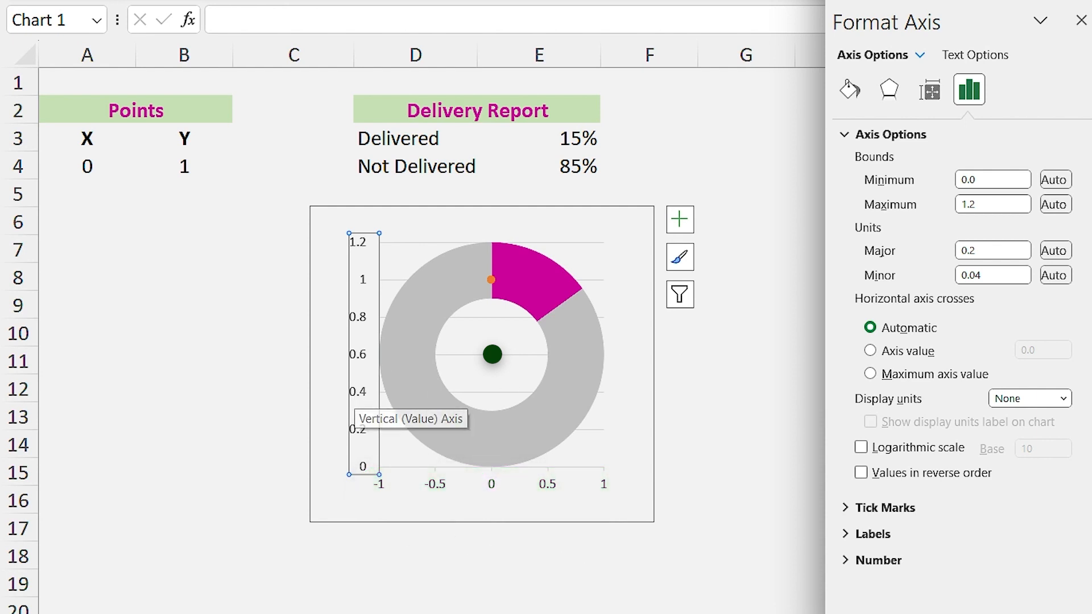
pyautogui.click(991, 179)
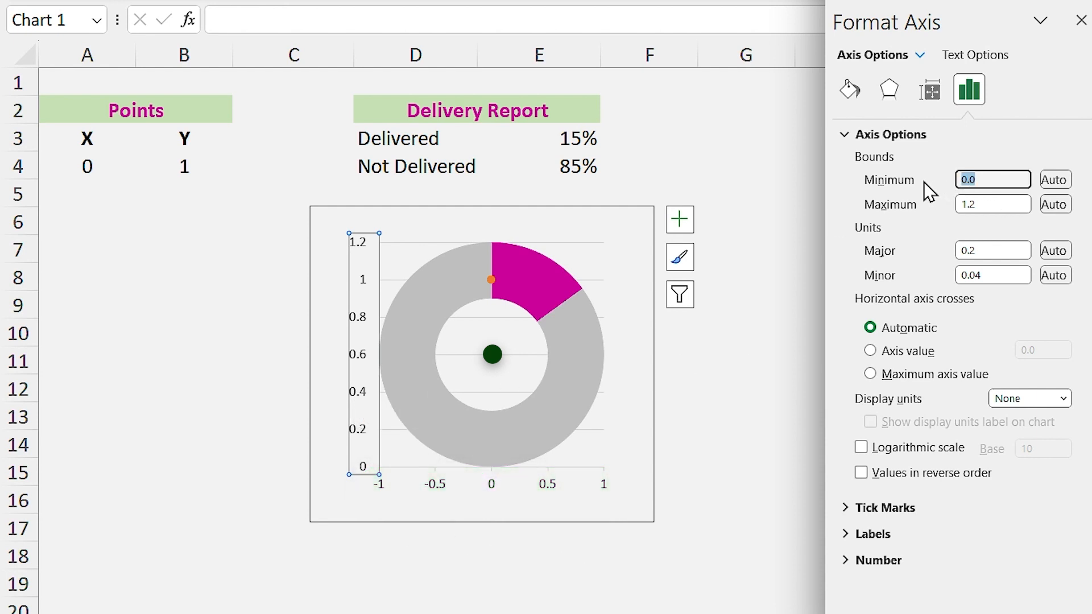
pyautogui.write('-1.0')
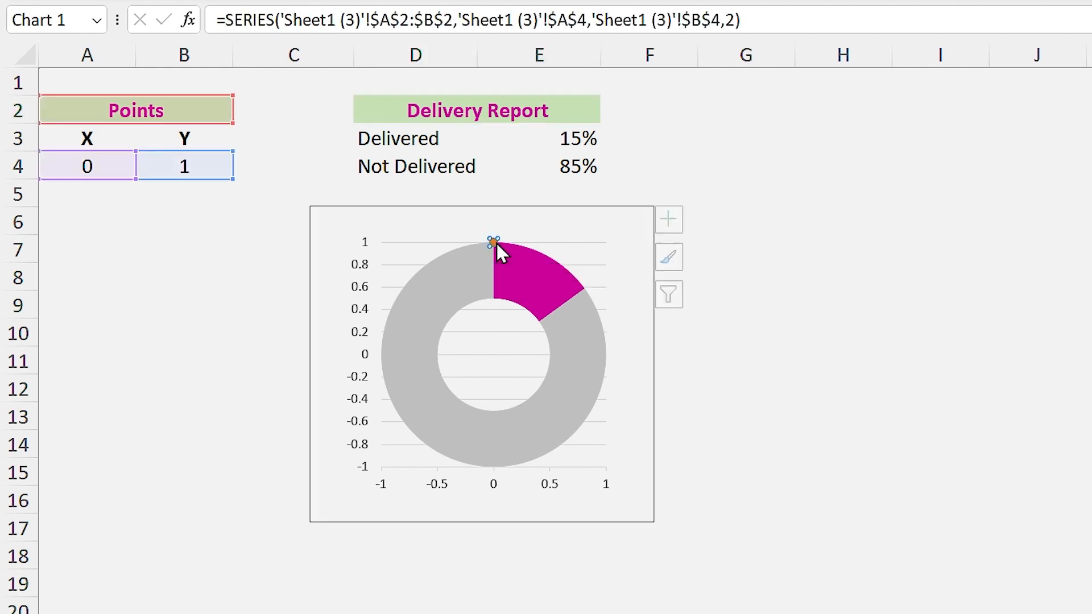
# Step: Give the Points series a built-in size-36 marker filled with the recent magenta
pyautogui.rightClick(494, 243)
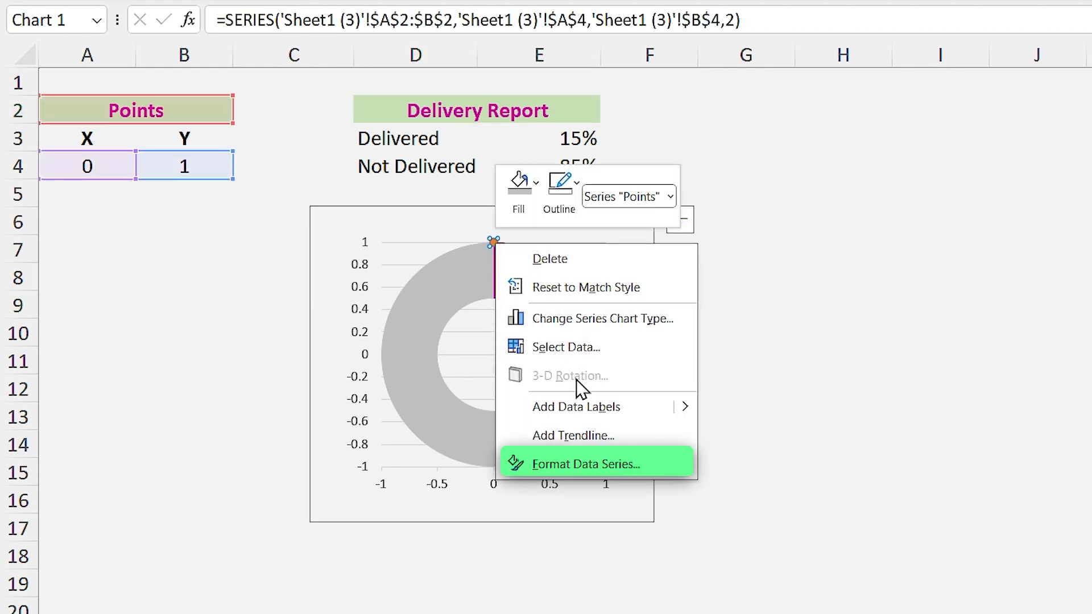
pyautogui.click(587, 464)
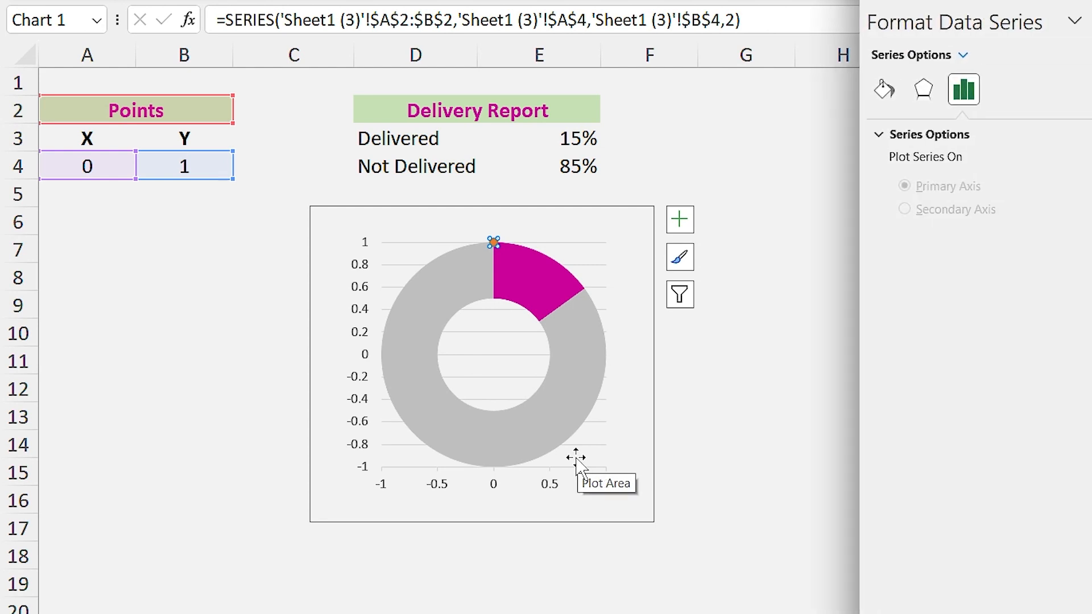
pyautogui.click(850, 89)
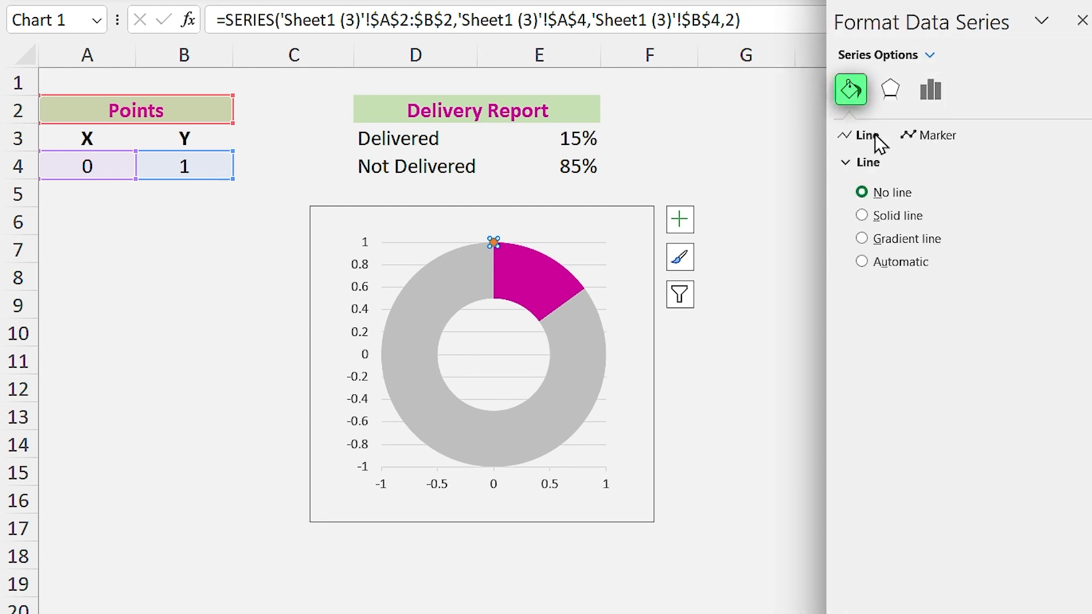
pyautogui.click(936, 135)
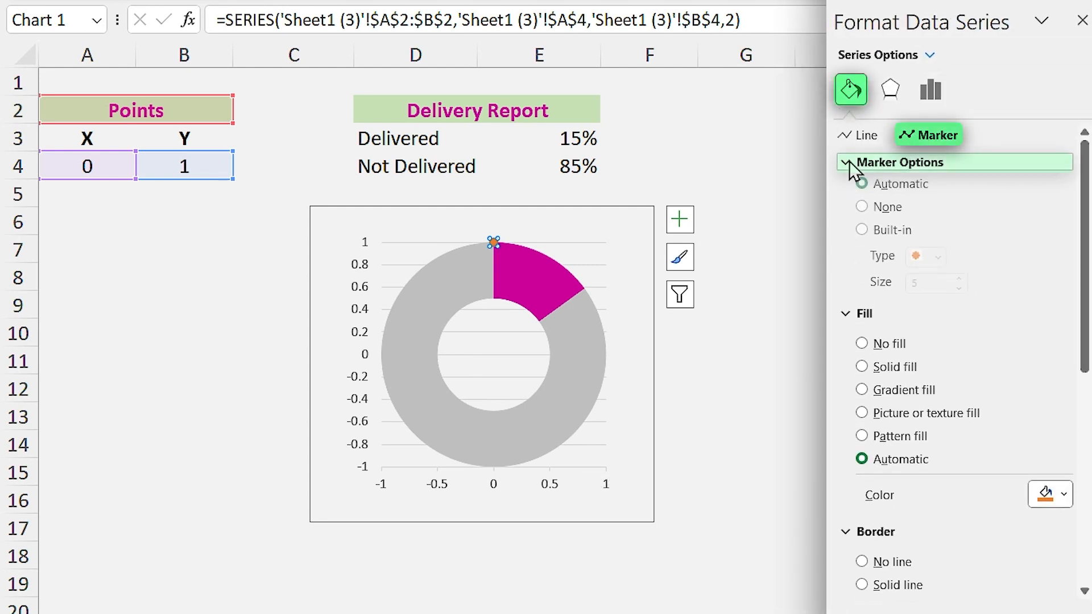
pyautogui.click(893, 236)
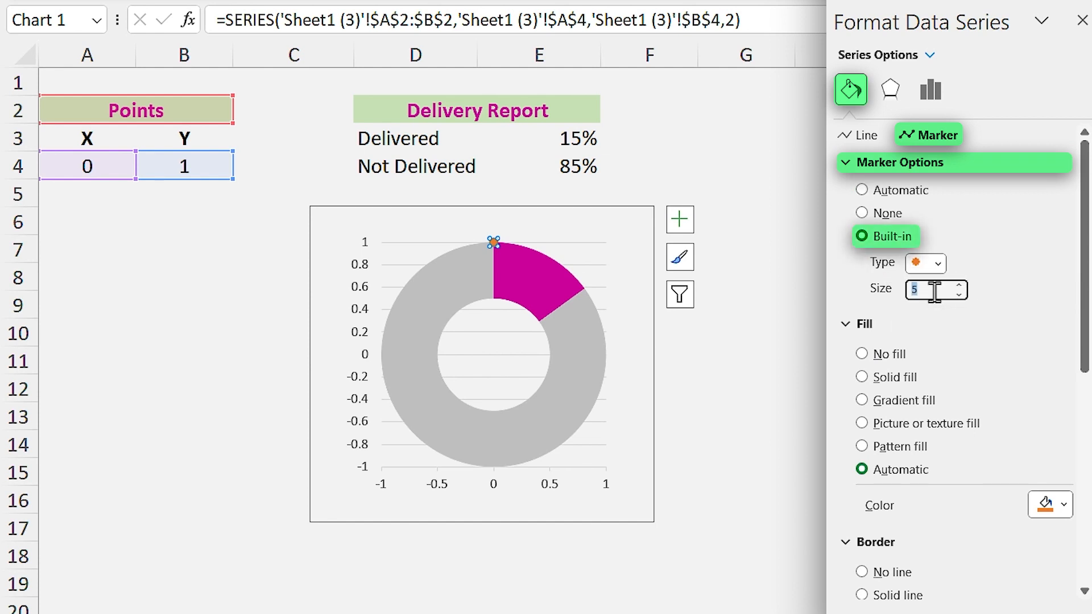
pyautogui.write('36')
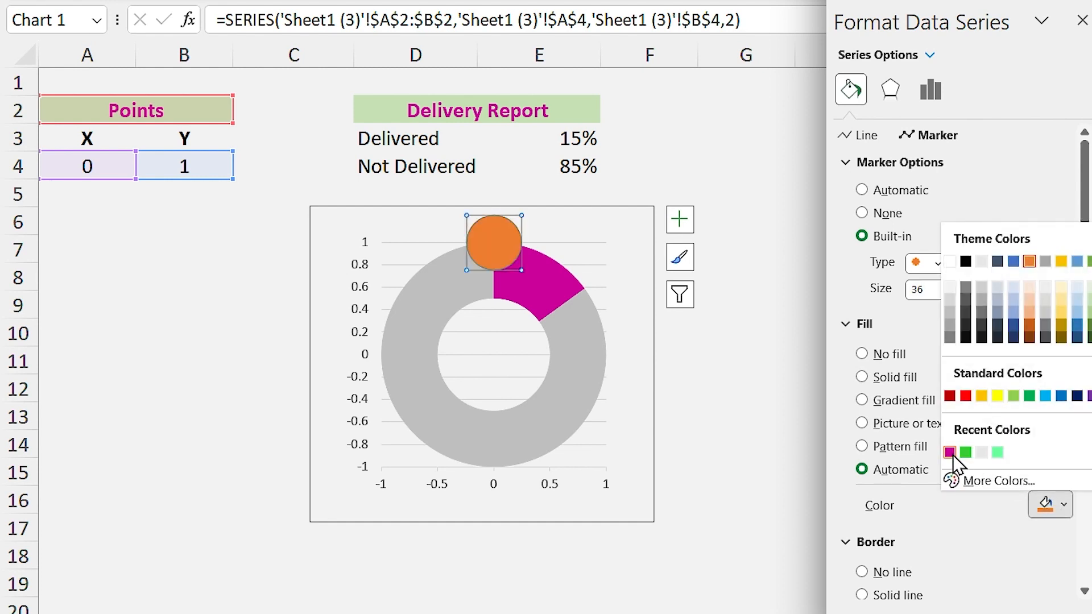
pyautogui.click(948, 452)
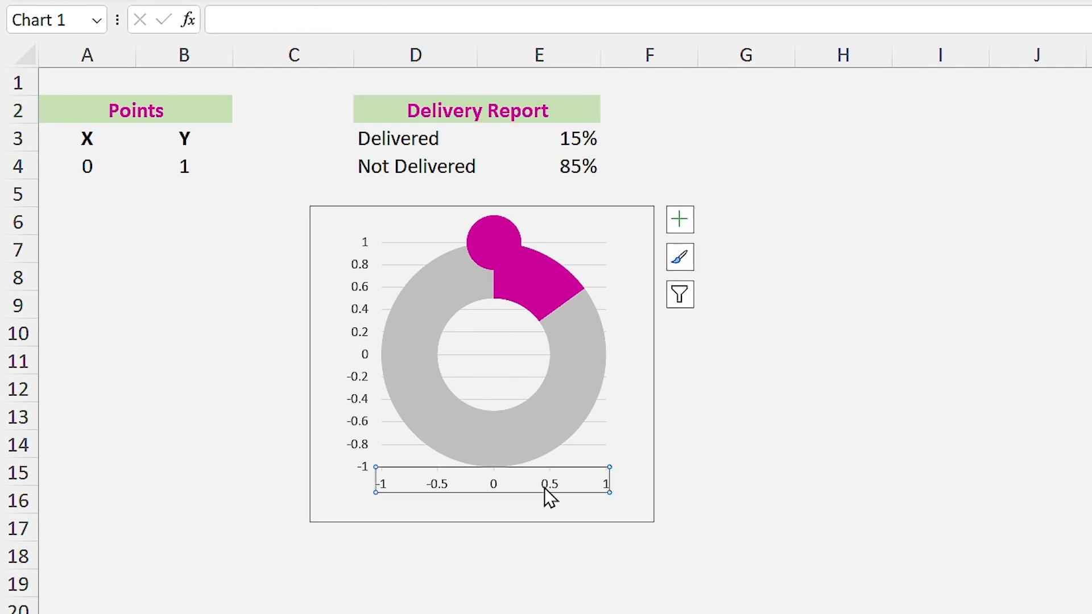
# Step: Set horizontal and vertical axis bounds to -1.33 and 1.33, then deselect the chart
pyautogui.doubleClick(490, 483)
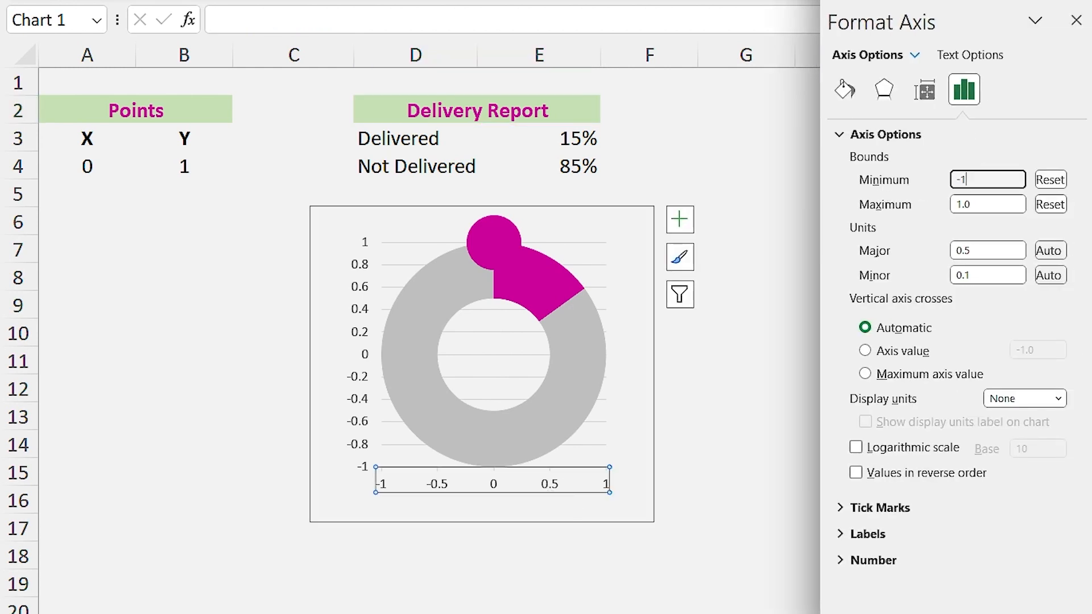
pyautogui.write('1.33')
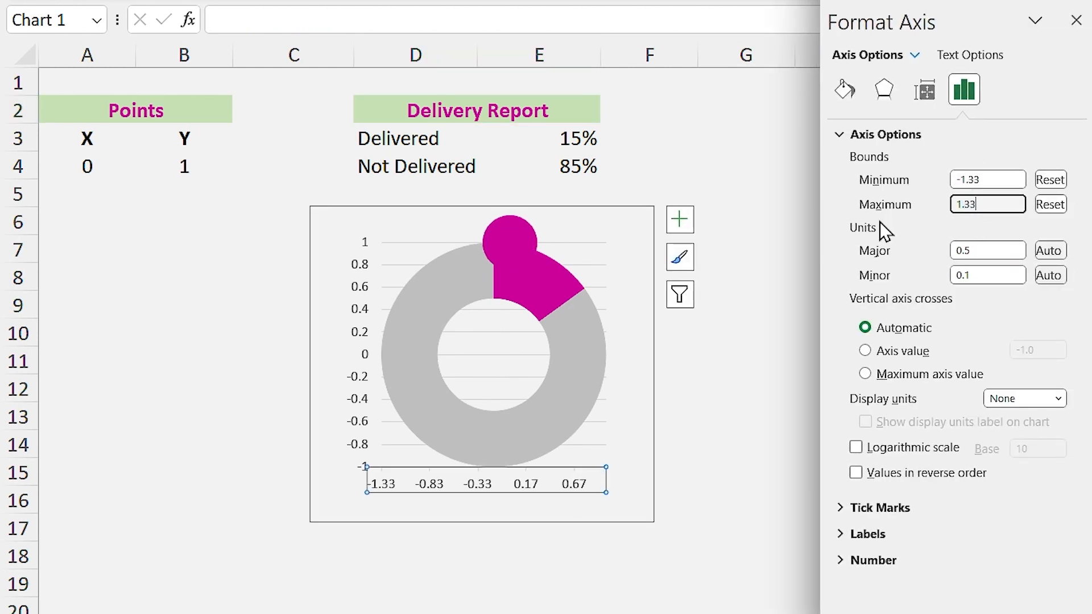
pyautogui.write('1.0')
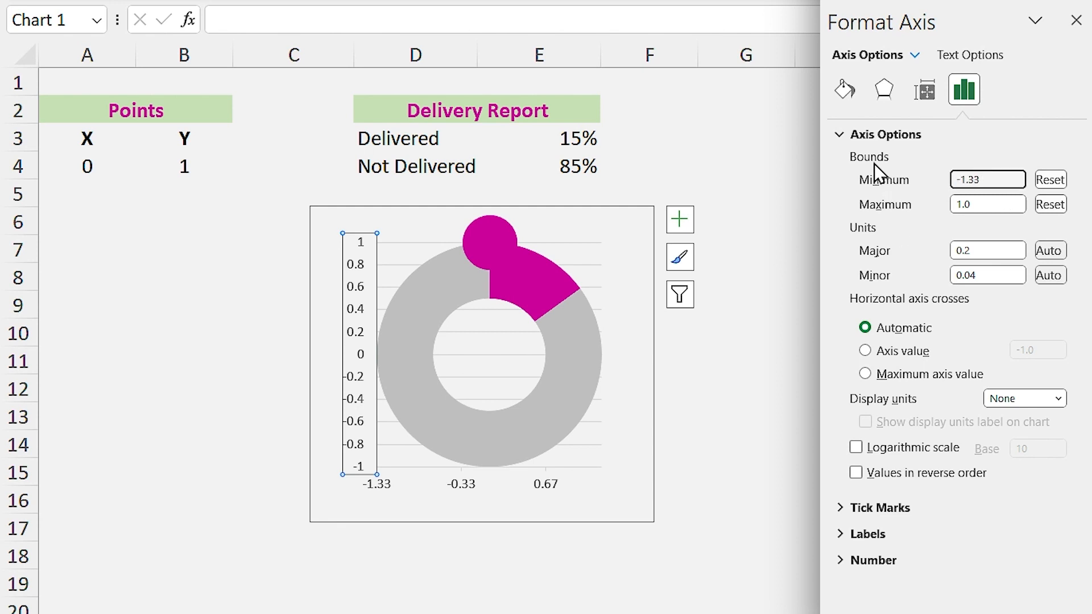
pyautogui.click(477, 109)
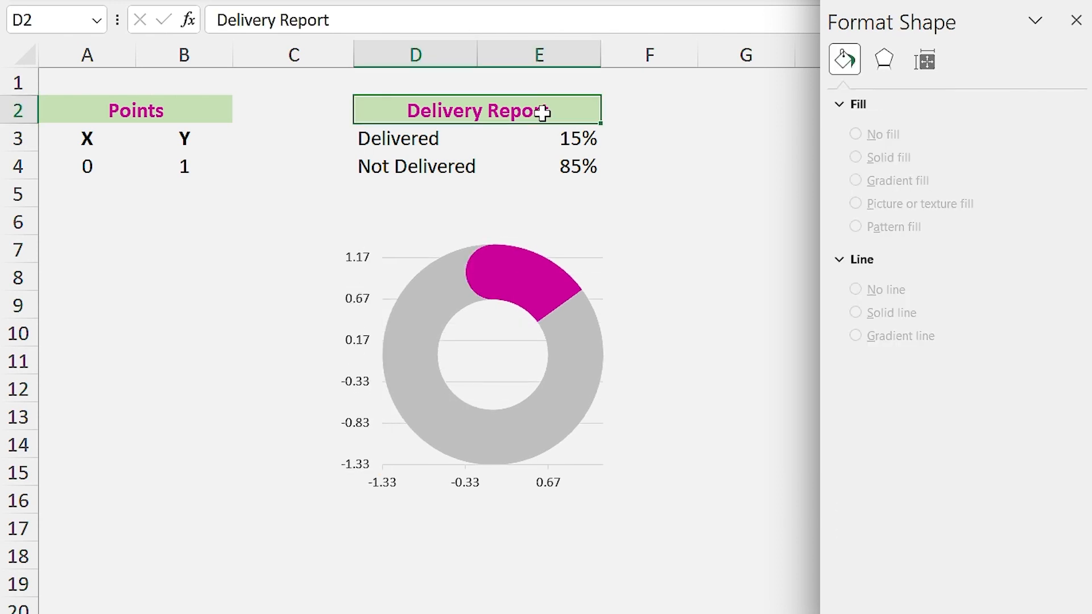
pyautogui.click(1075, 20)
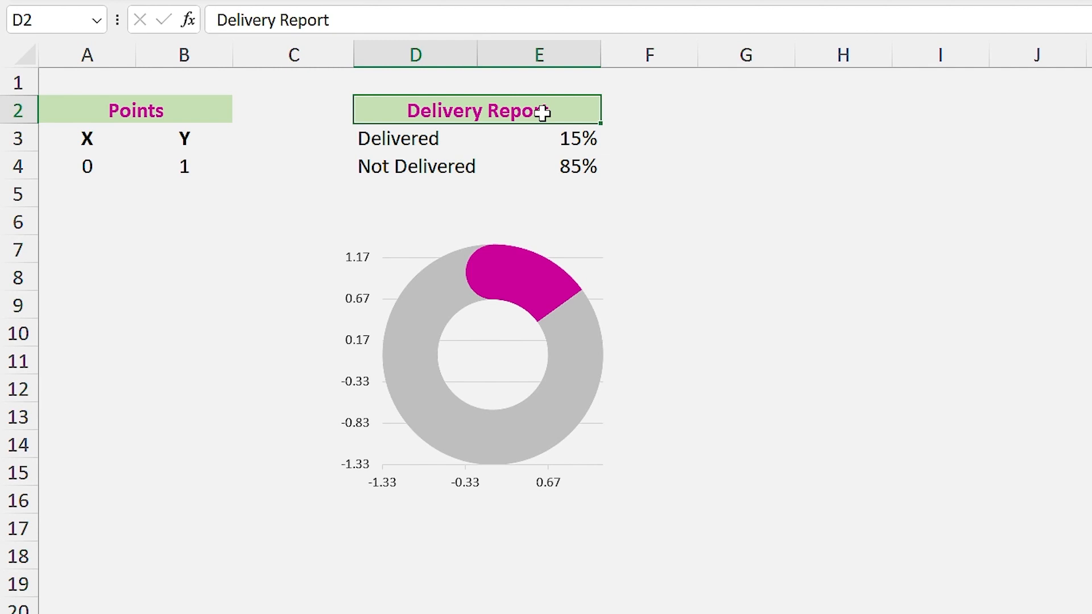
pyautogui.moveTo(544, 110)
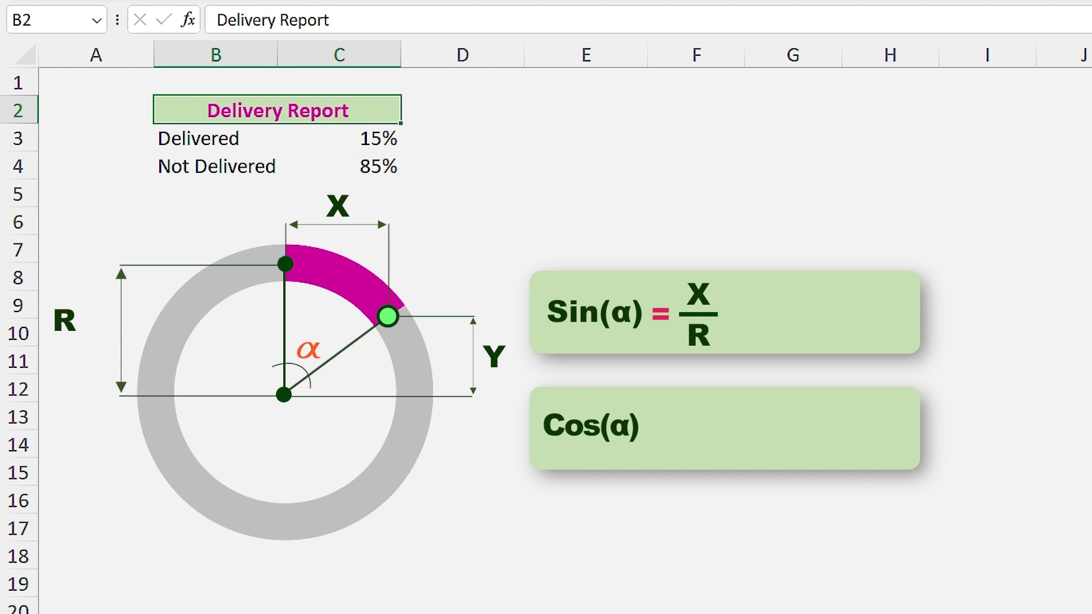
# Step: Enter =1 as the Delivered value so the ring turns fully magenta
pyautogui.write('=1-C3')
pyautogui.click(339, 138)
pyautogui.write('100')
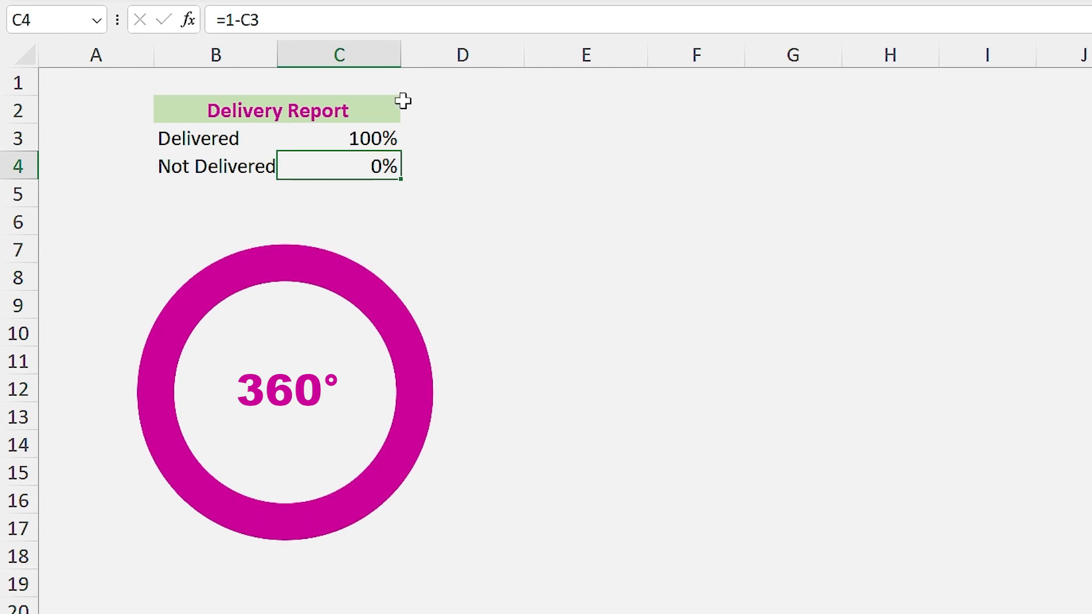
# Step: Switch back to the working sheet with the Points table, Delivery Report and doughnut chart
pyautogui.click(339, 137)
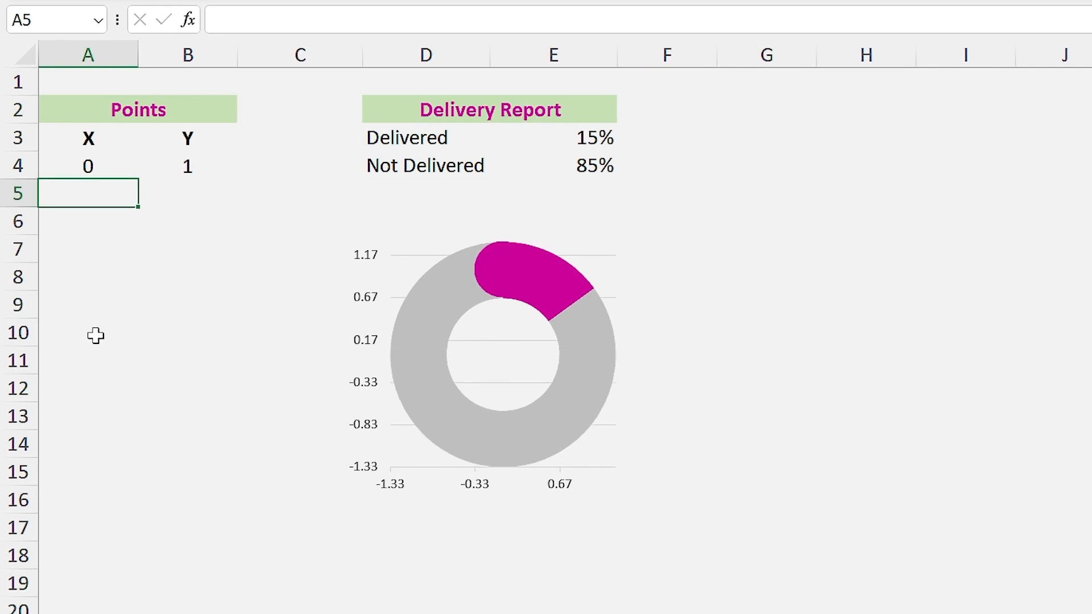
# Step: Enter =SIN(3.6*E3*100) in A5 and the matching COS formula in B5
pyautogui.write('=sin')
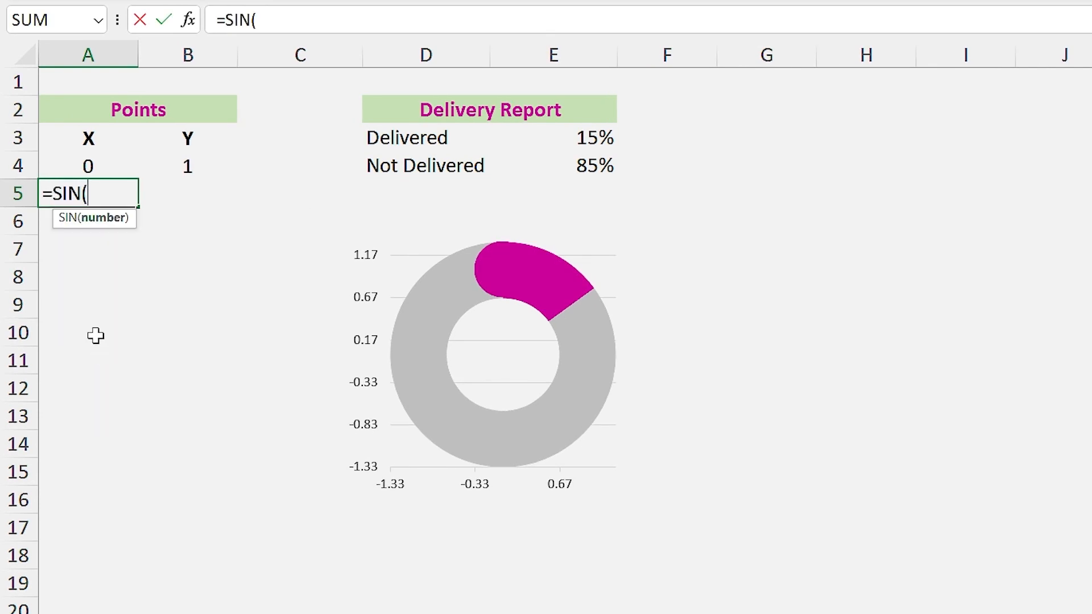
pyautogui.write('360*')
pyautogui.click(187, 193)
pyautogui.write('=')
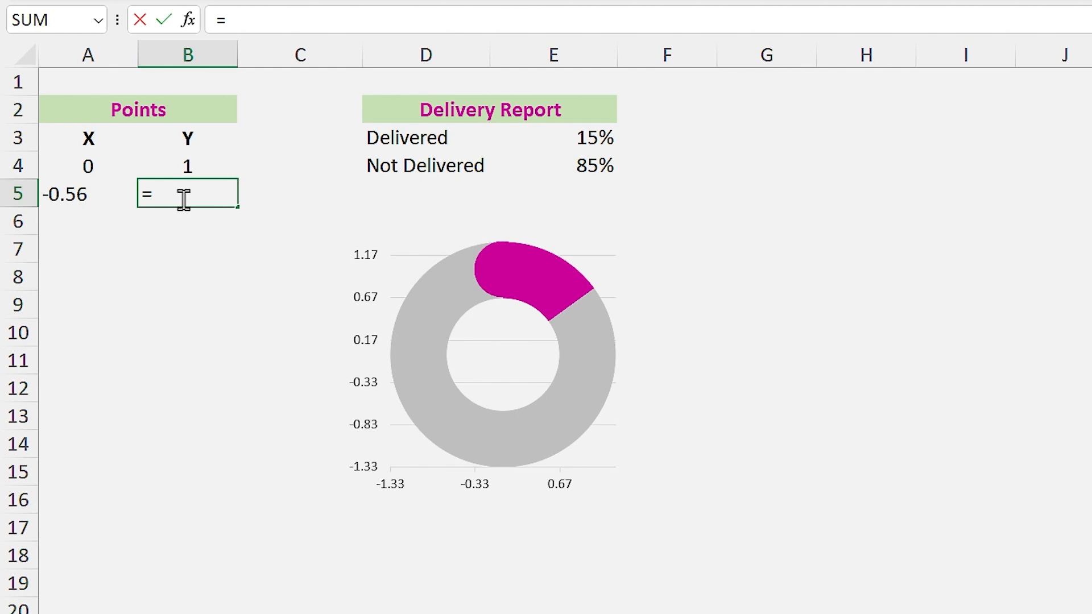
pyautogui.write('COS(360')
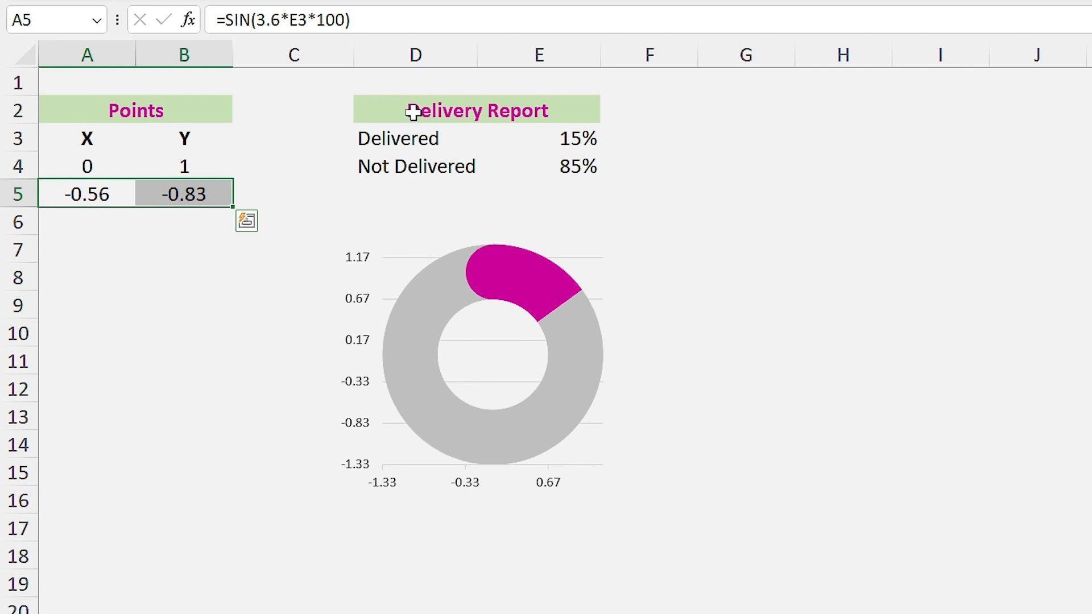
pyautogui.moveTo(494, 286)
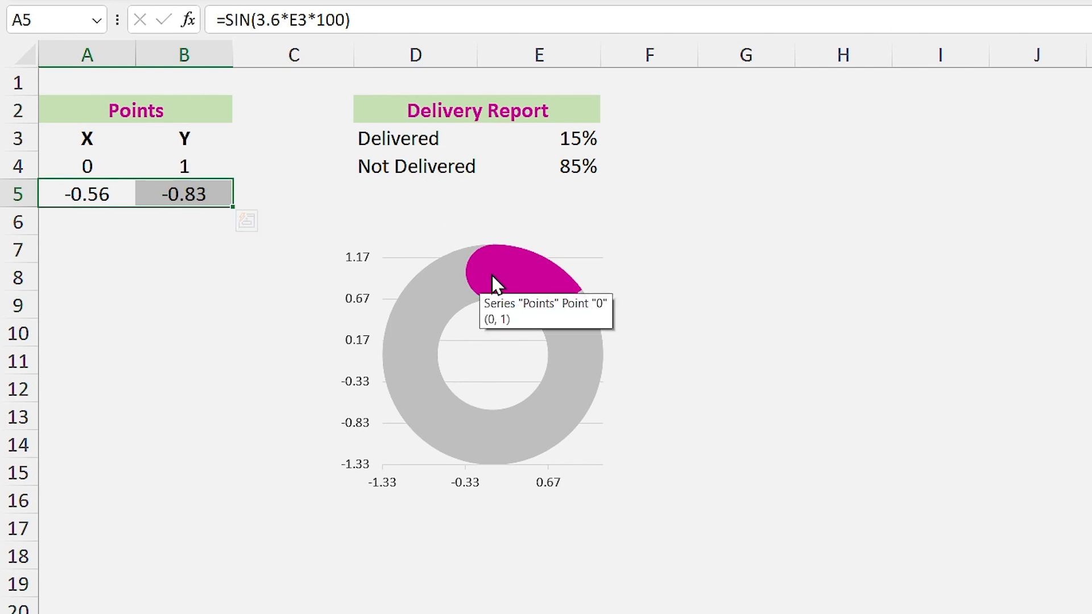
pyautogui.click(496, 279)
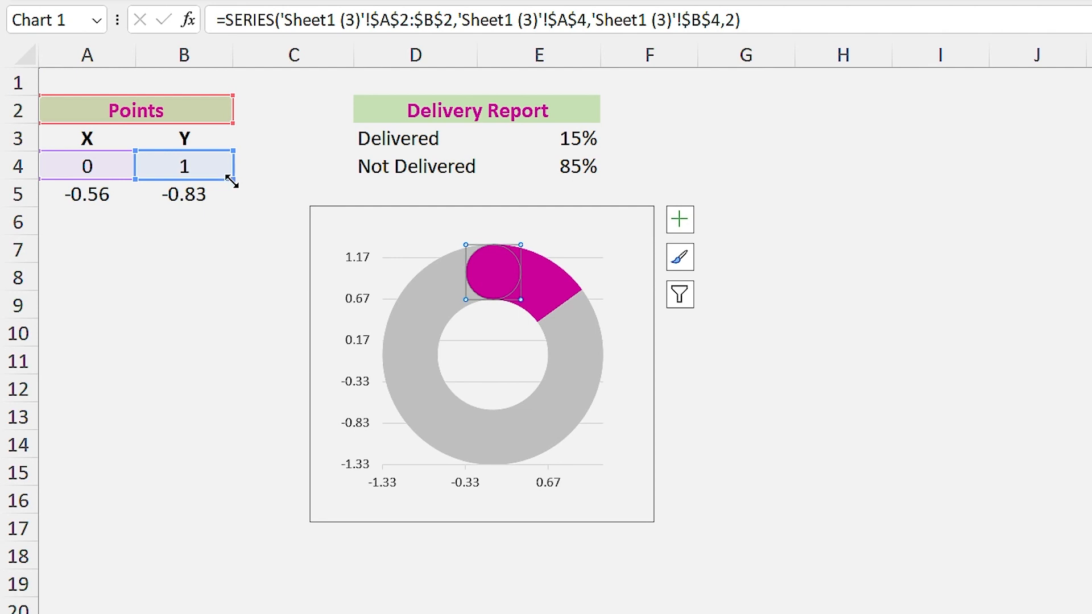
# Step: Extend the Points series data range from row 4 down to row 5
pyautogui.moveTo(183, 165); pyautogui.dragTo(184, 194)
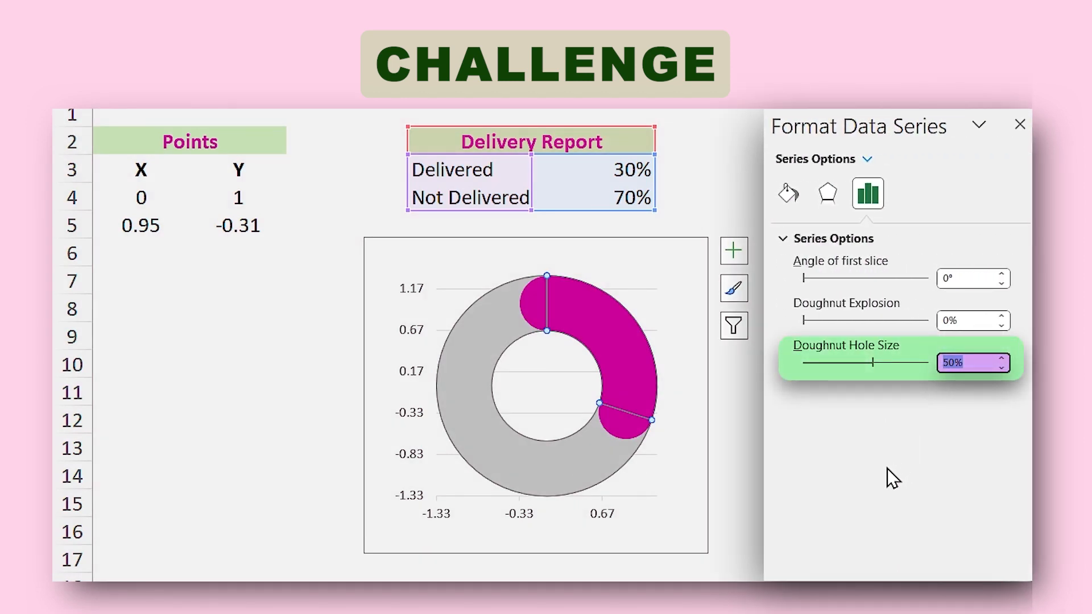
# Step: Set the doughnut Hole Size to 75
pyautogui.write('75')
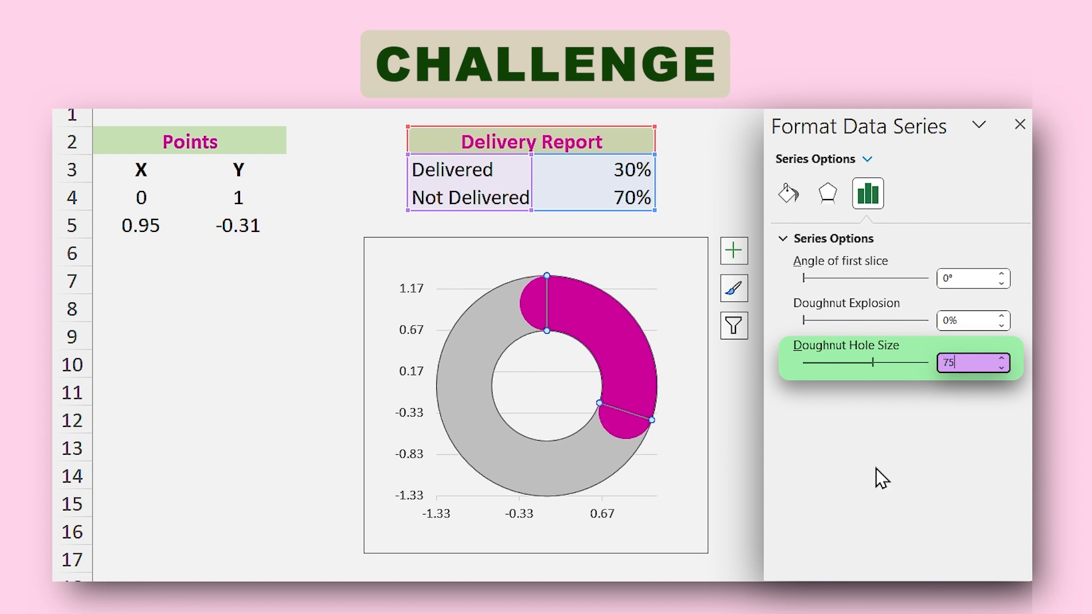
pyautogui.press('Enter')
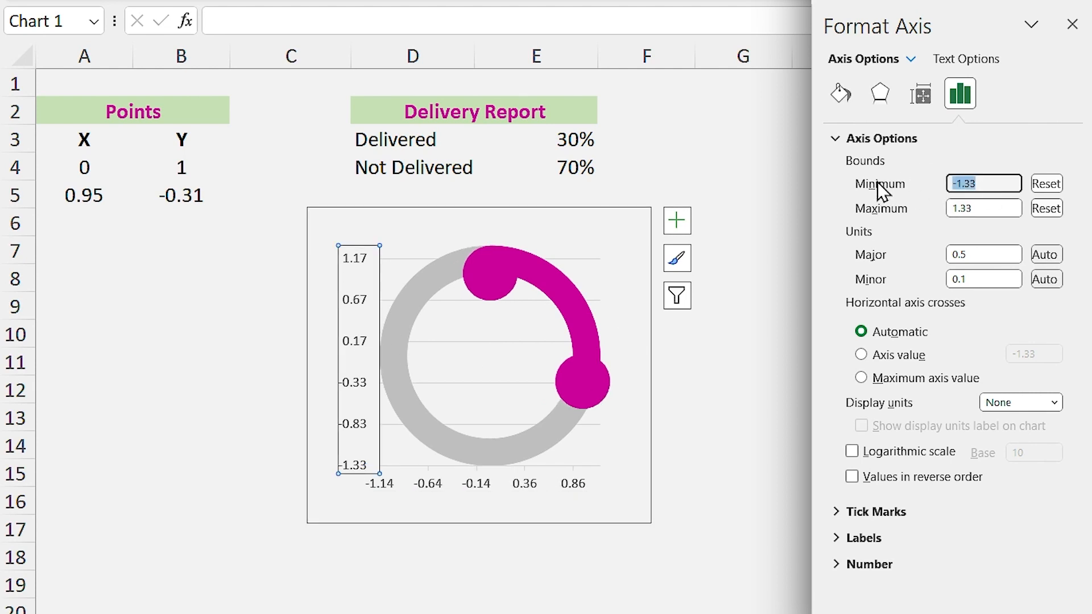
# Step: Edit the axis bound value to 1 and show the end-point marker settings
pyautogui.write('1')
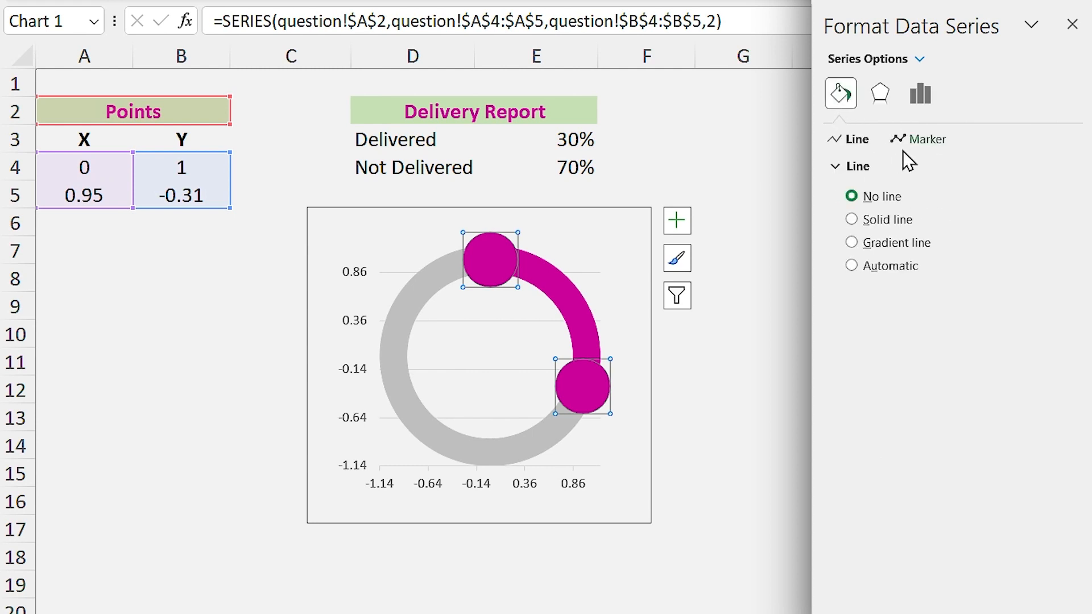
pyautogui.click(925, 138)
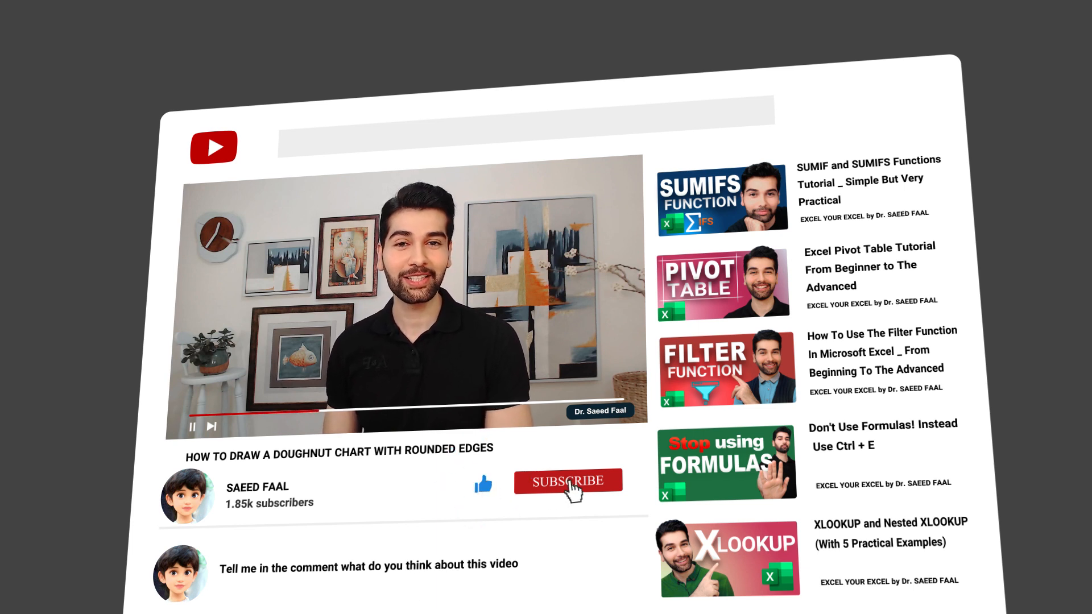
pyautogui.click(567, 481)
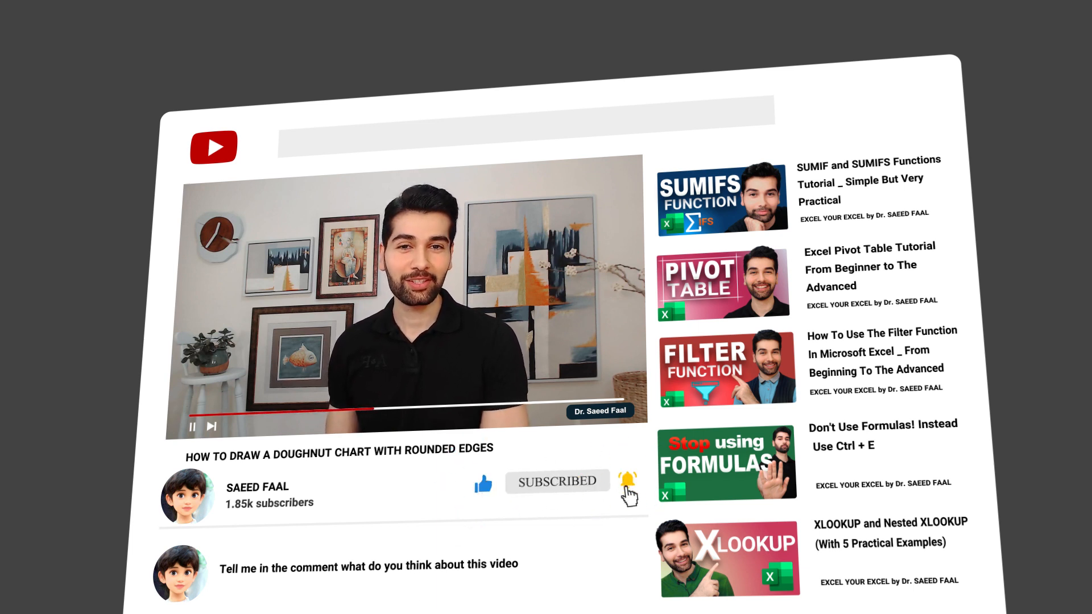